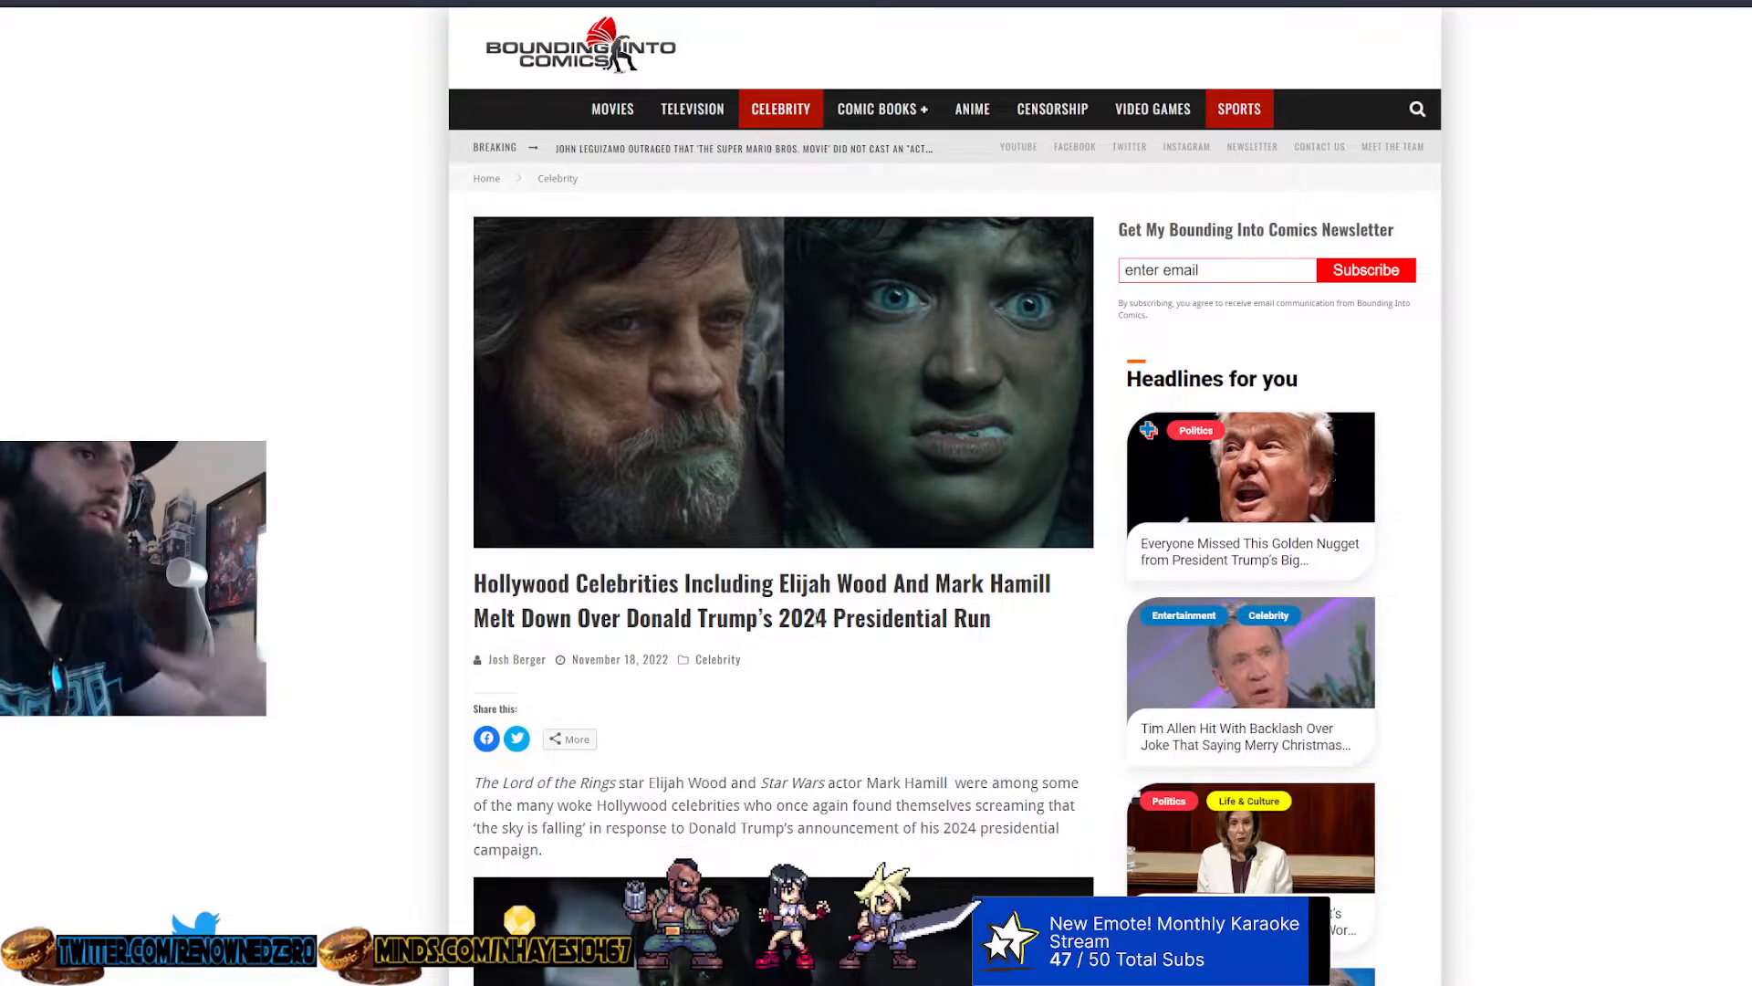
scroll("down", 3)
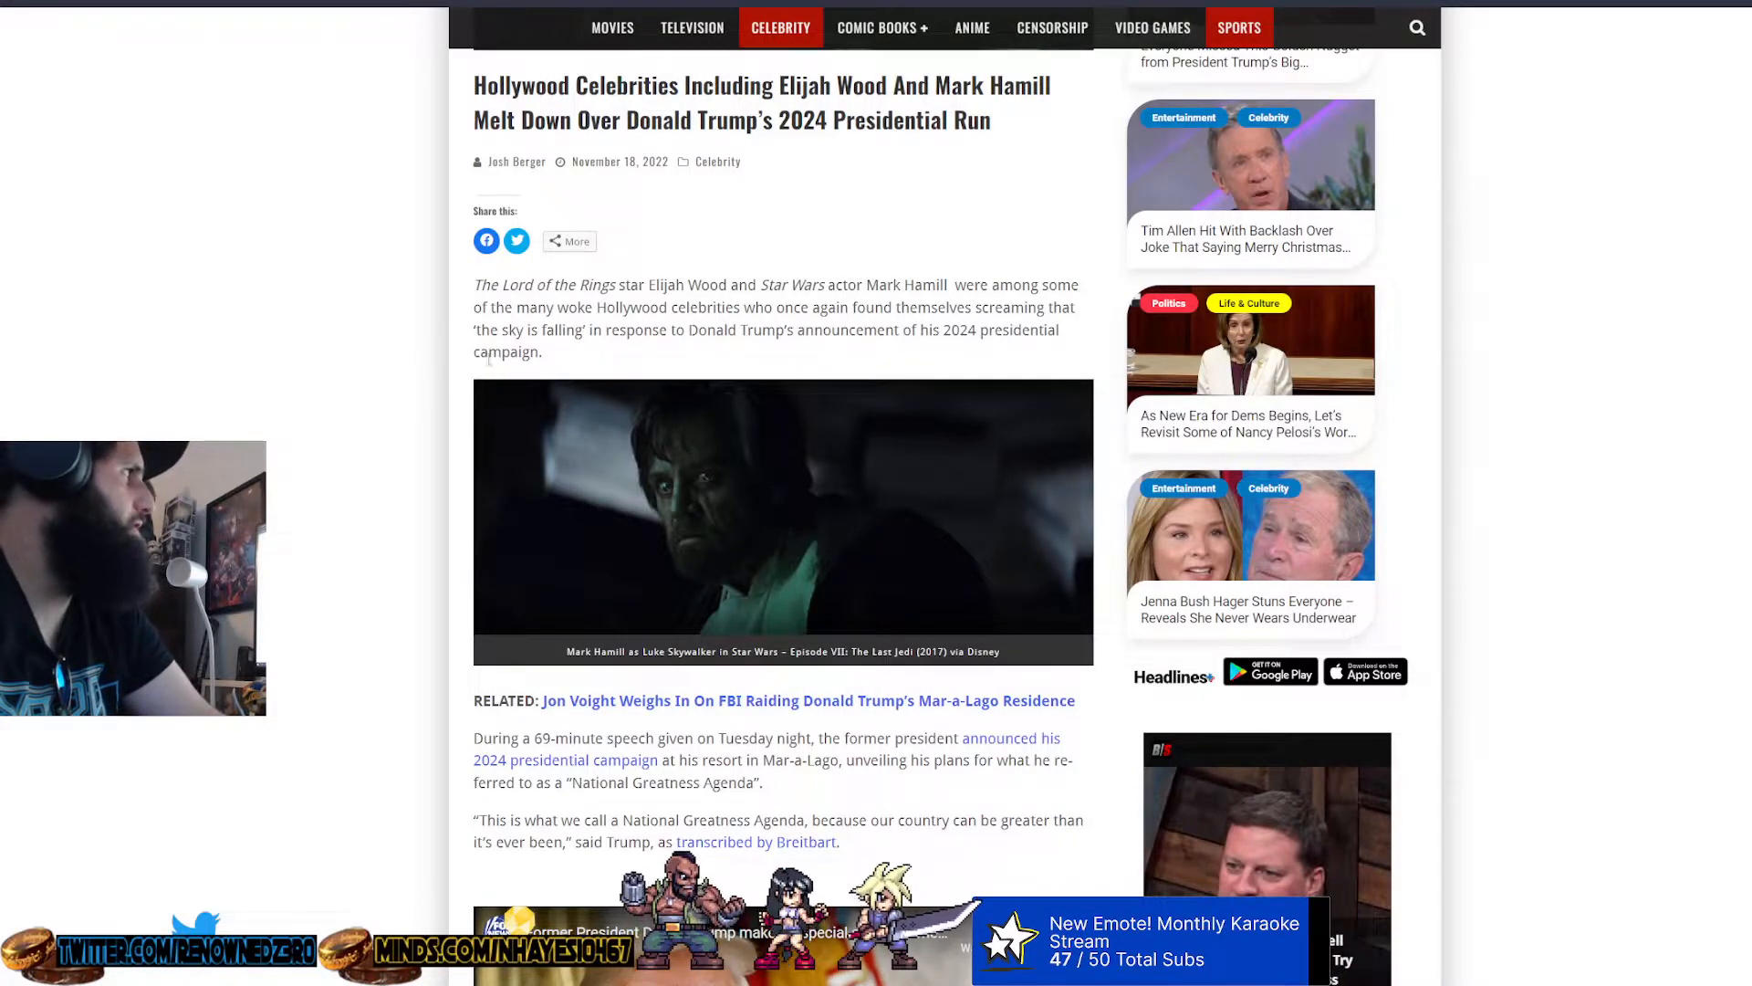
scroll("down", 3)
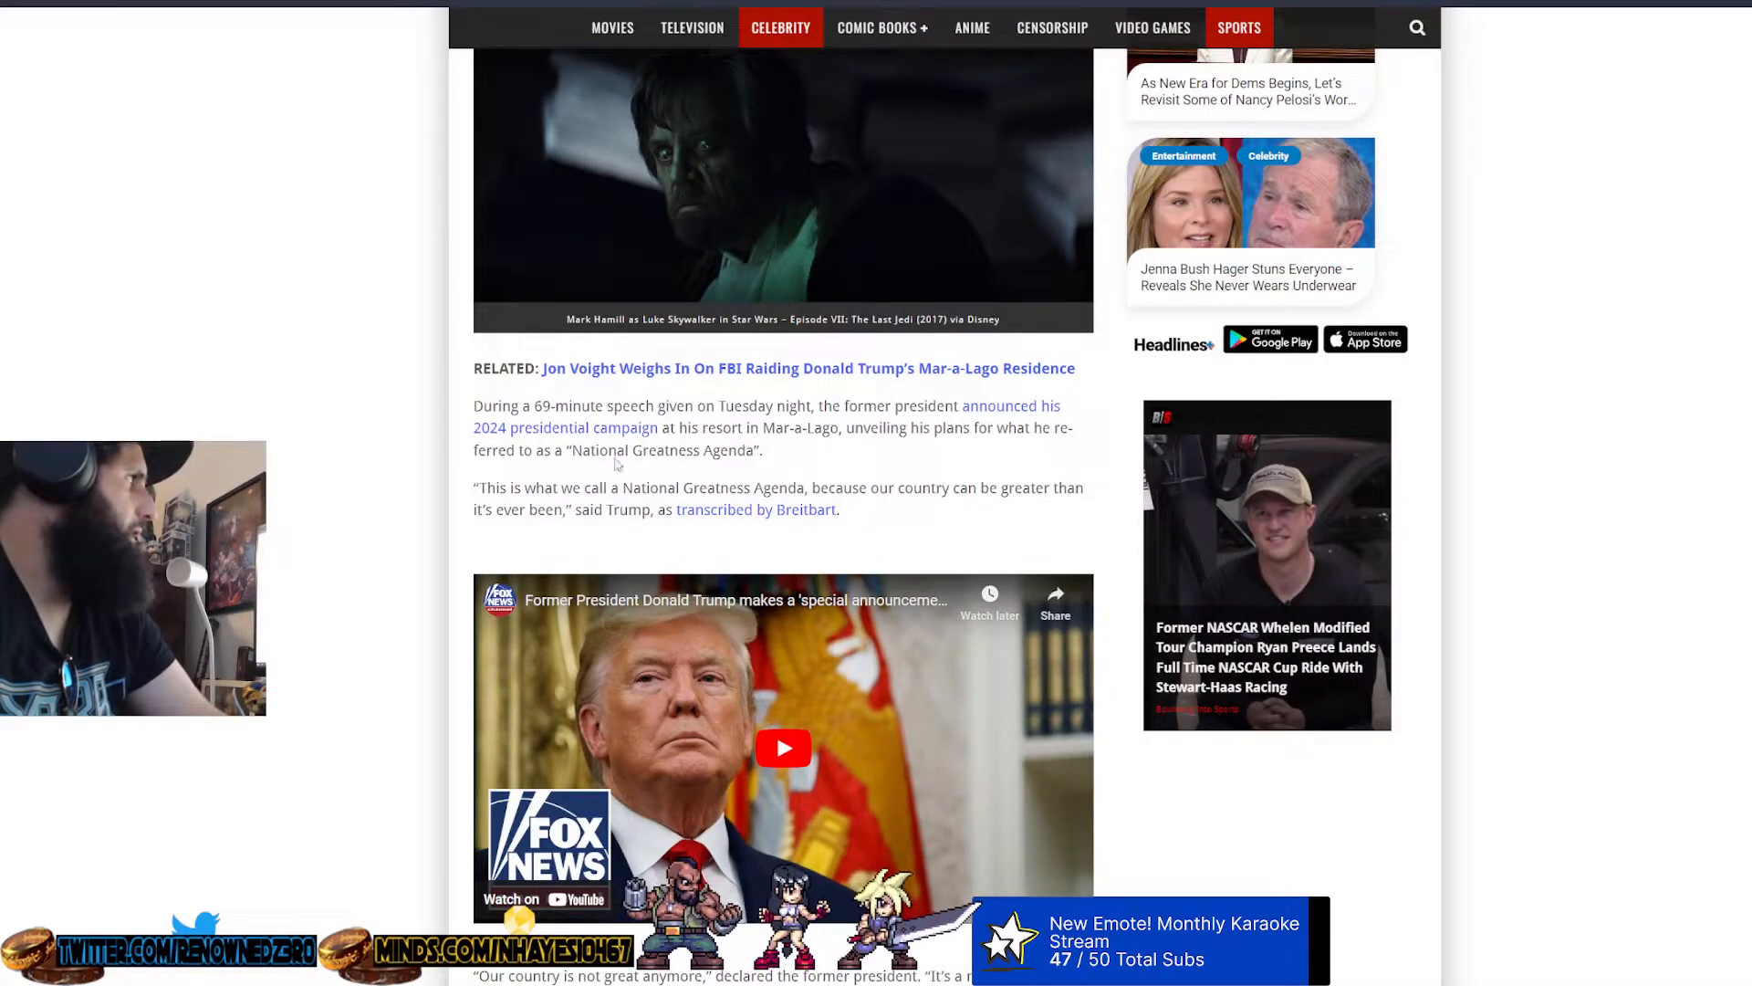
scroll("down", 3)
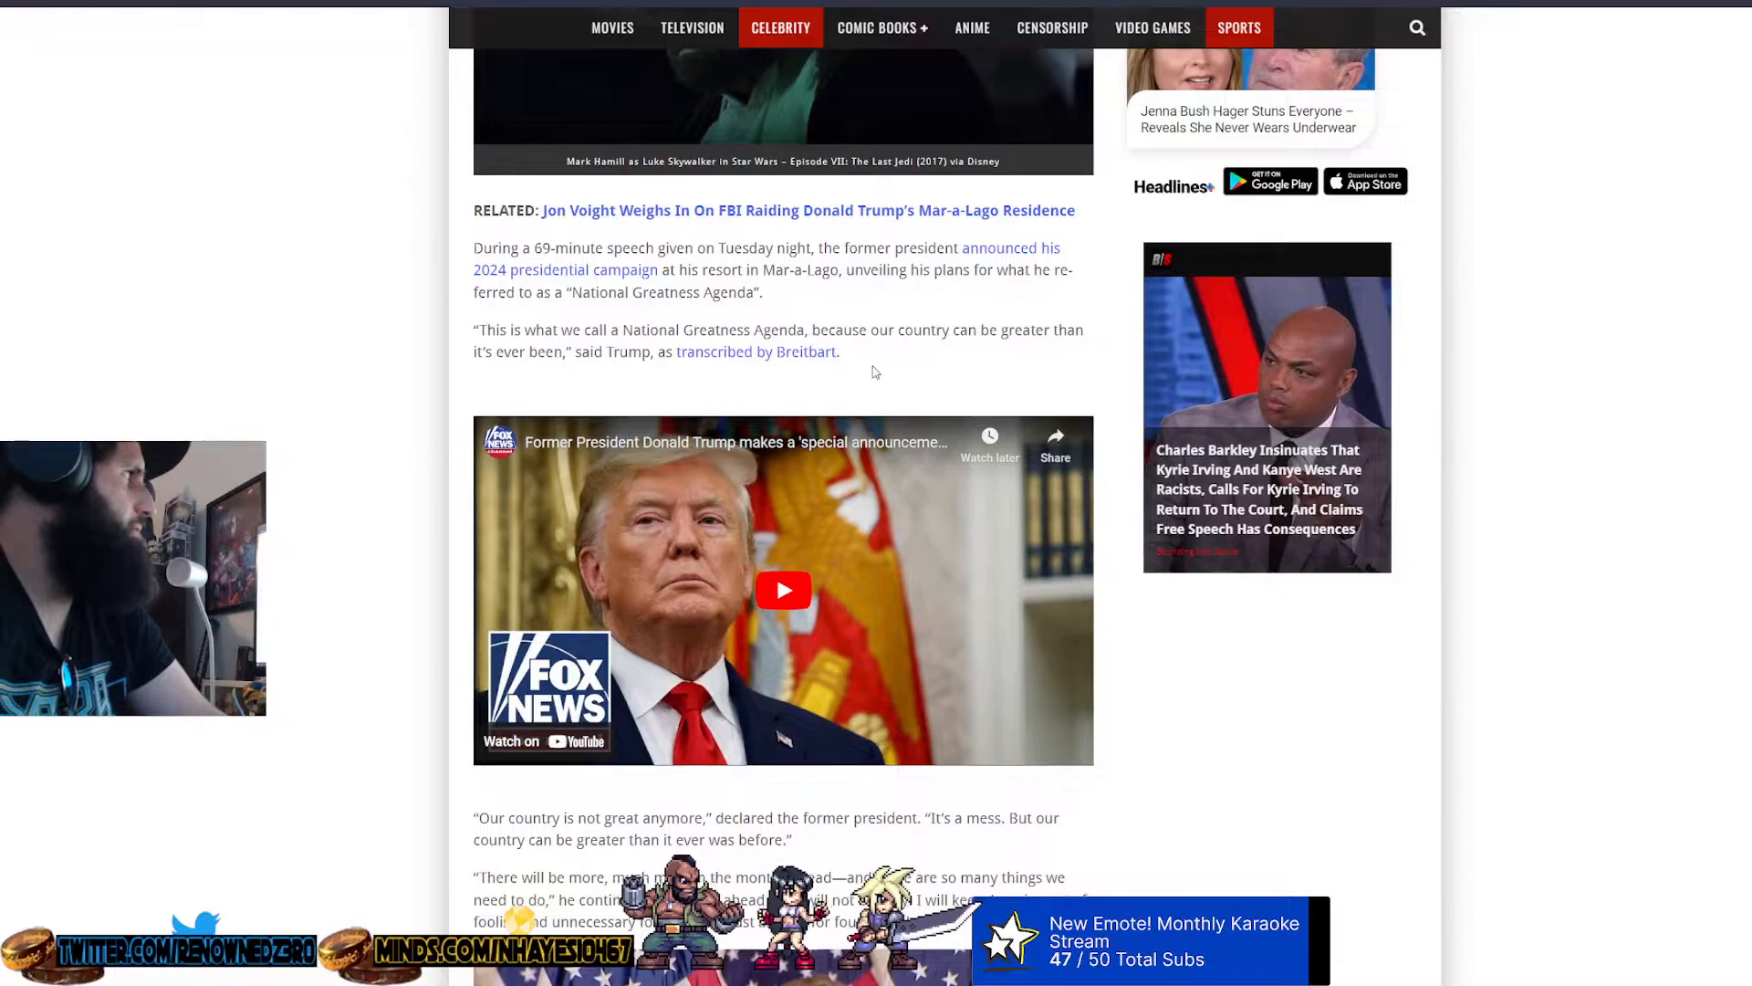
scroll("down", 3)
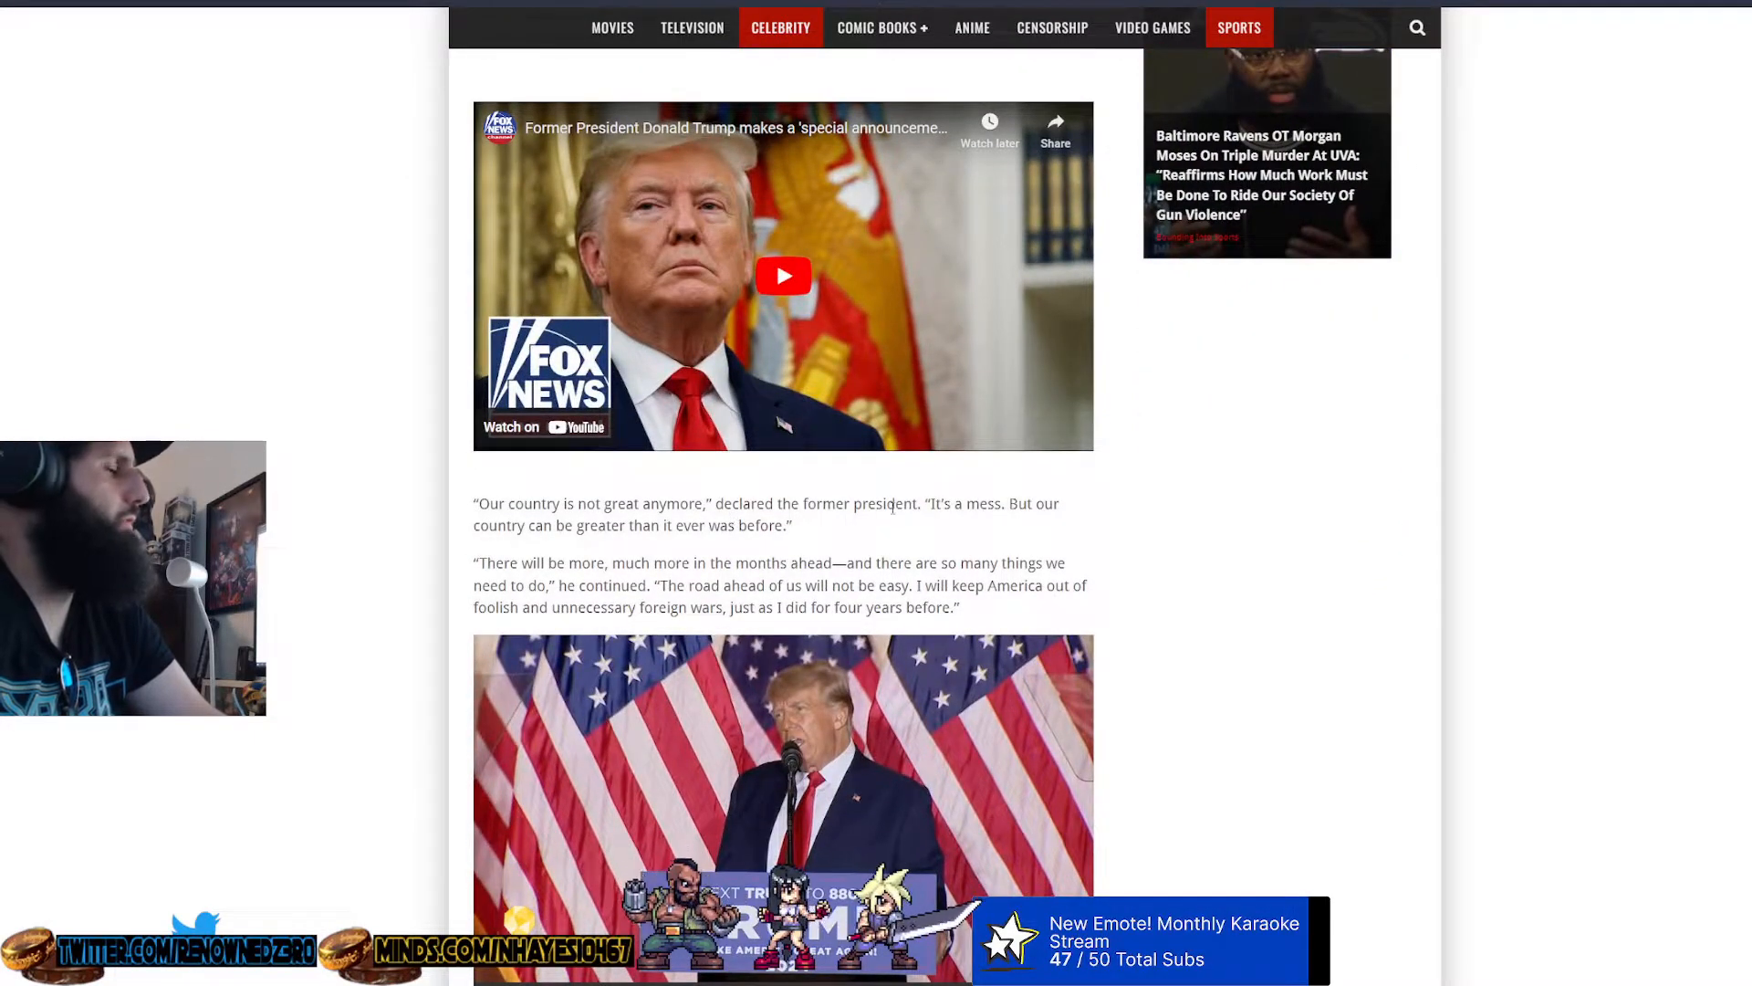
mouse_move(704, 542)
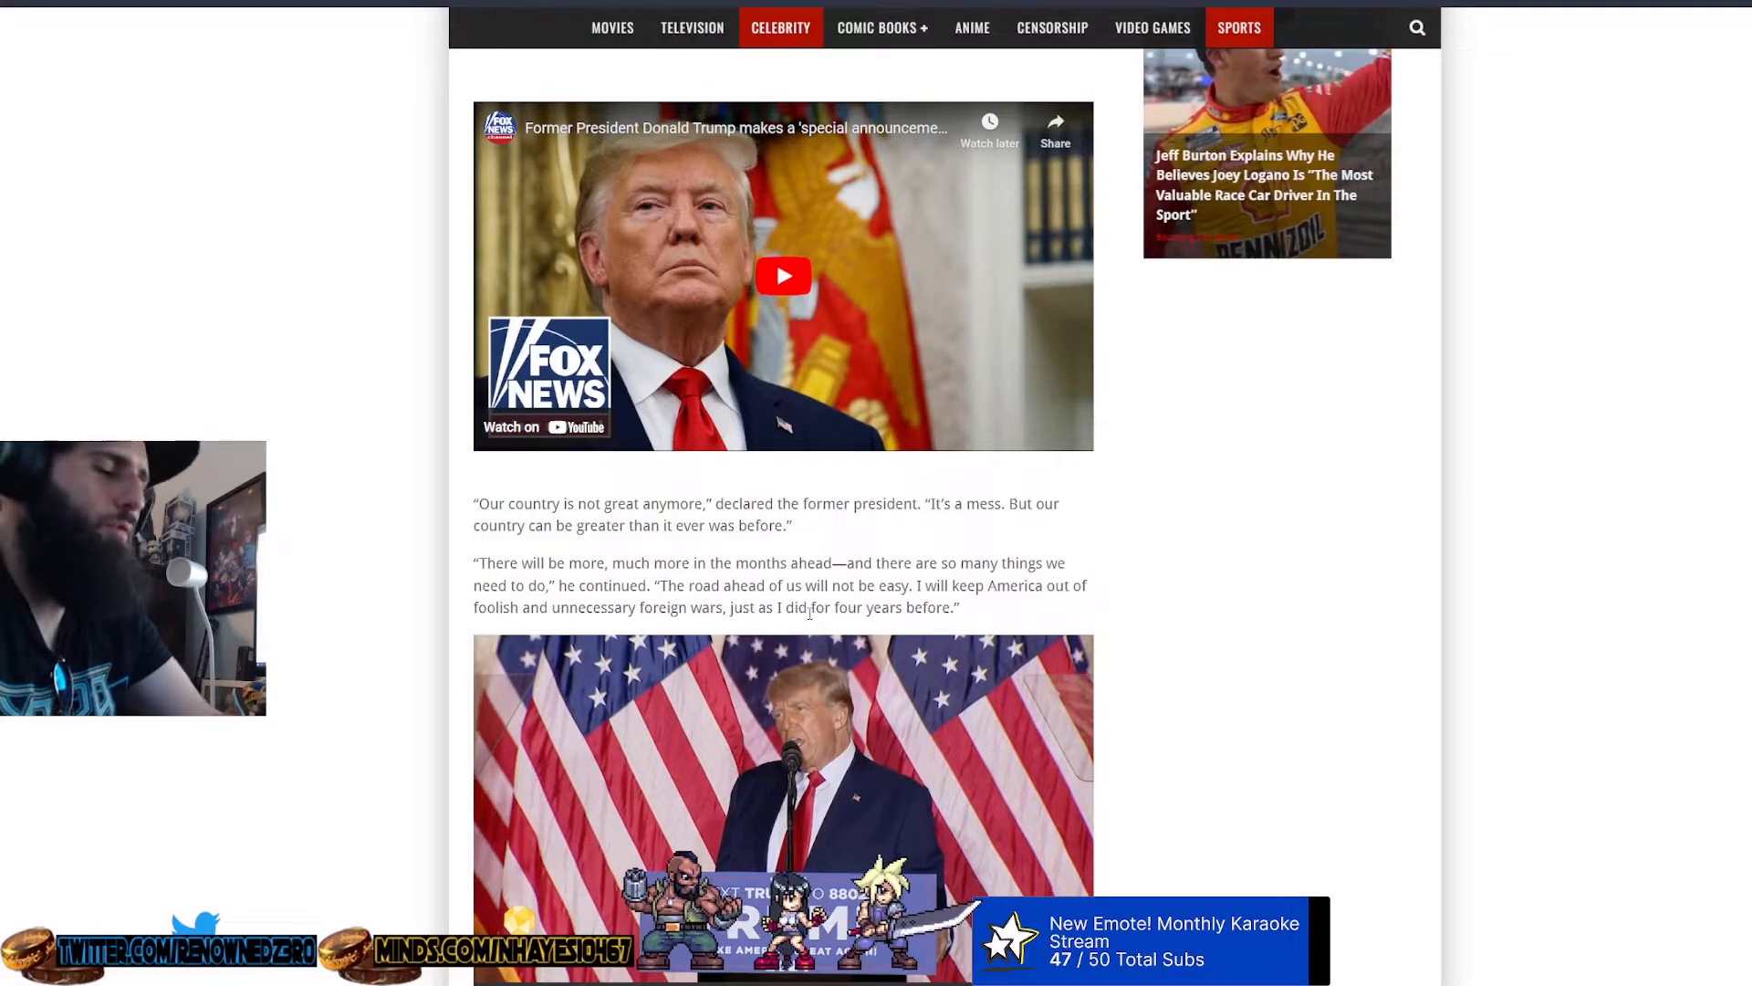
scroll("down", 3)
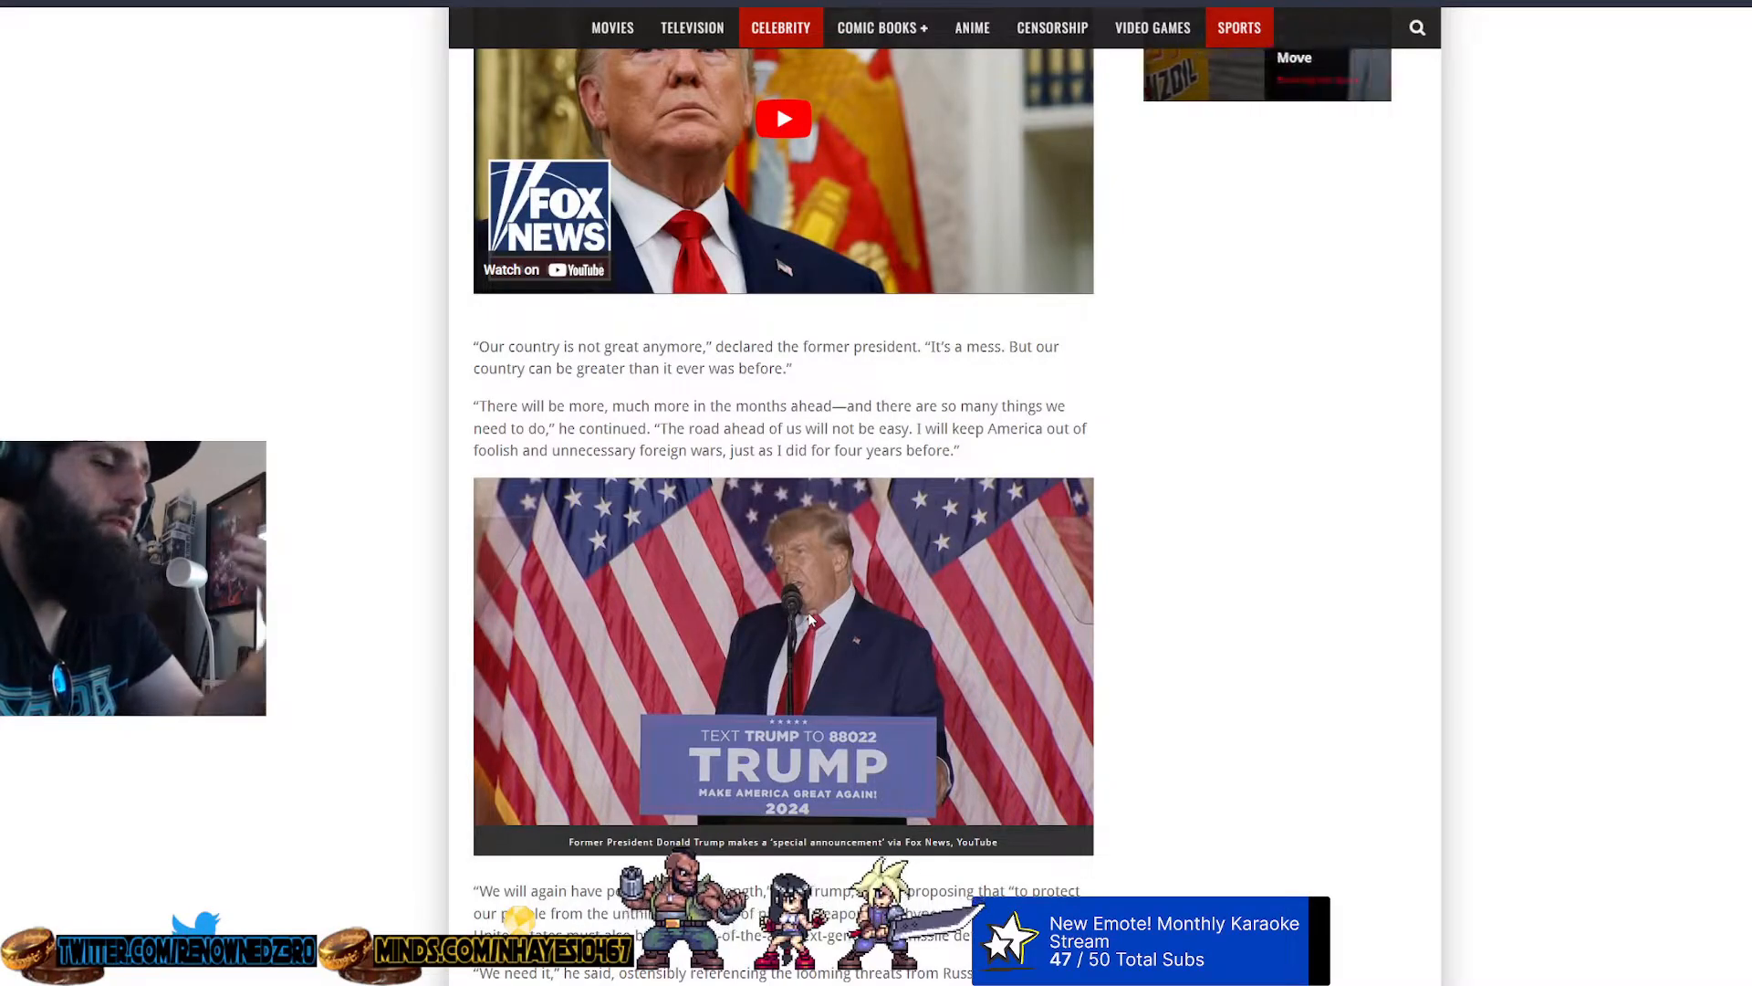
scroll("down", 3)
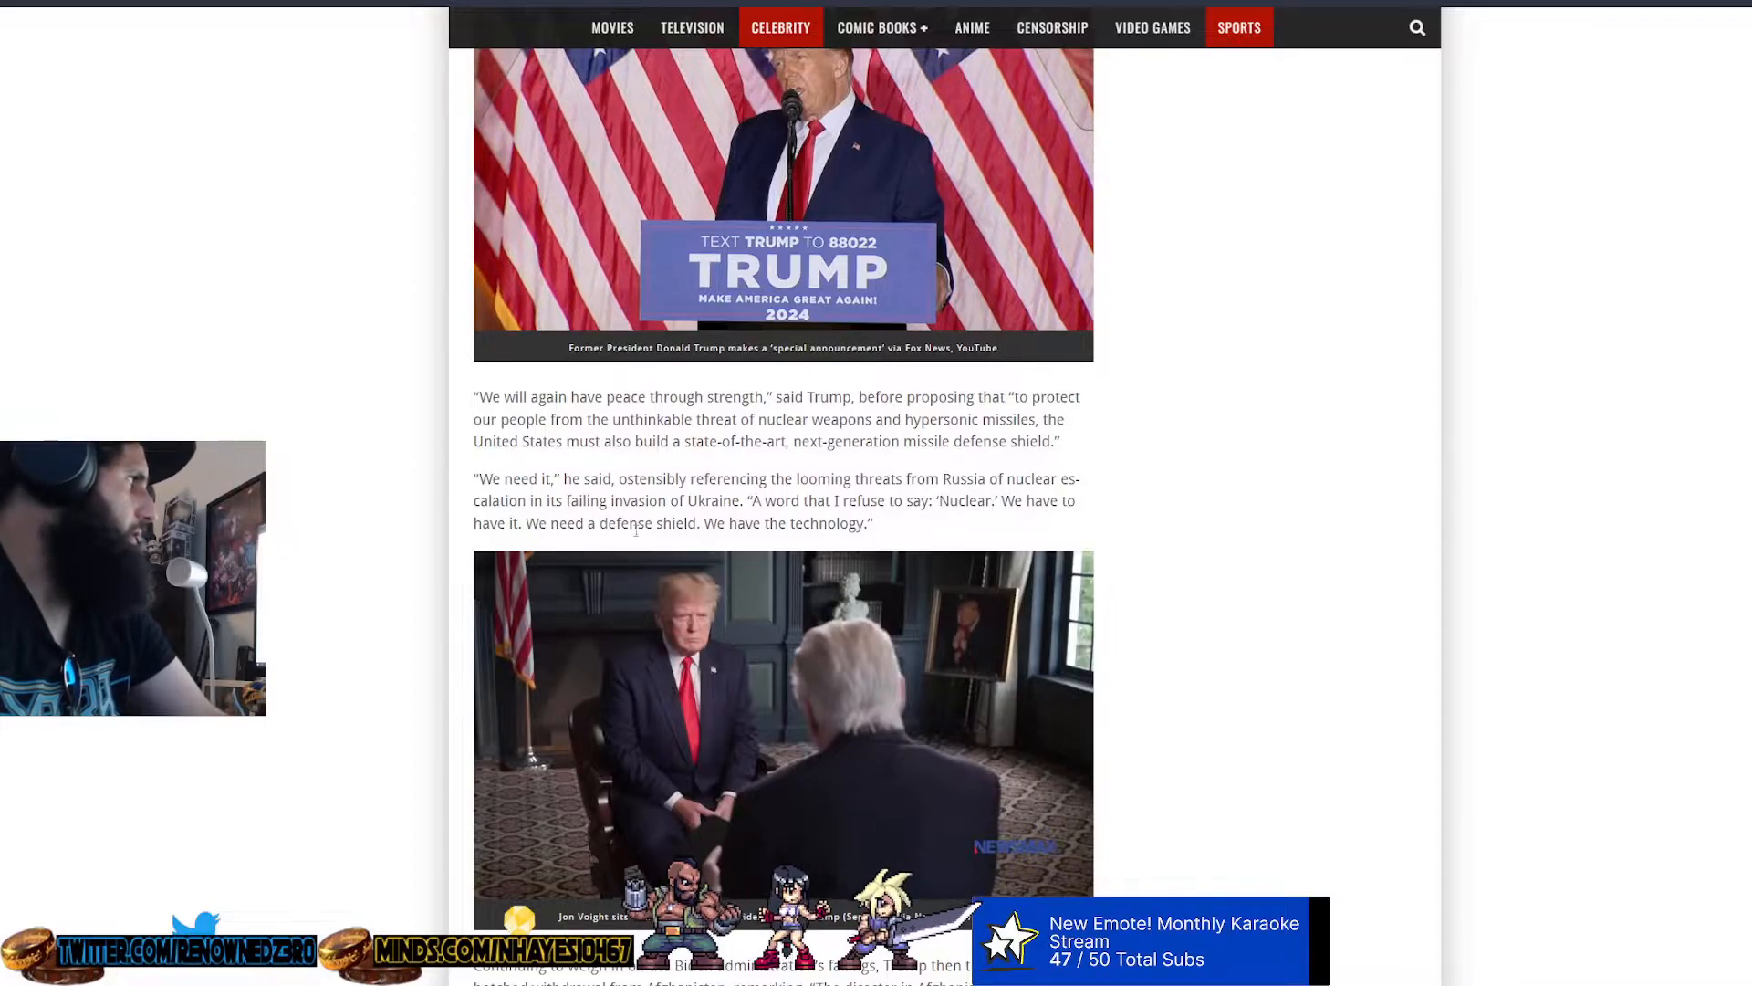
scroll("down", 3)
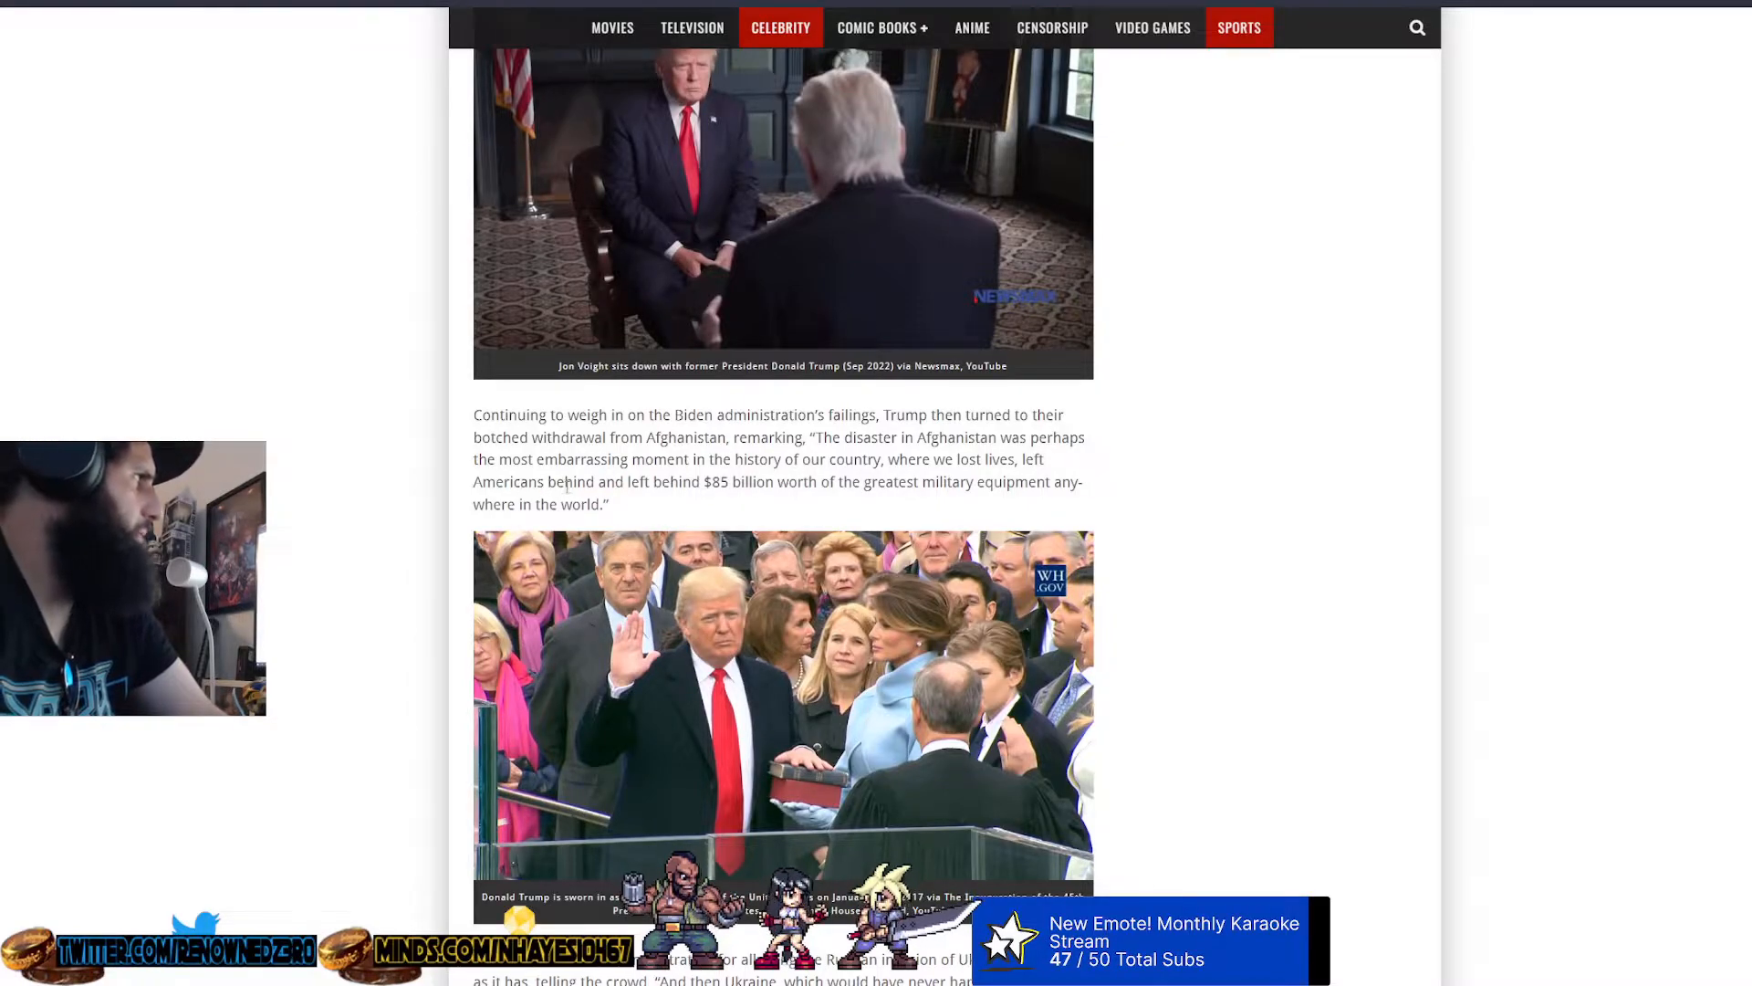
mouse_move(783, 486)
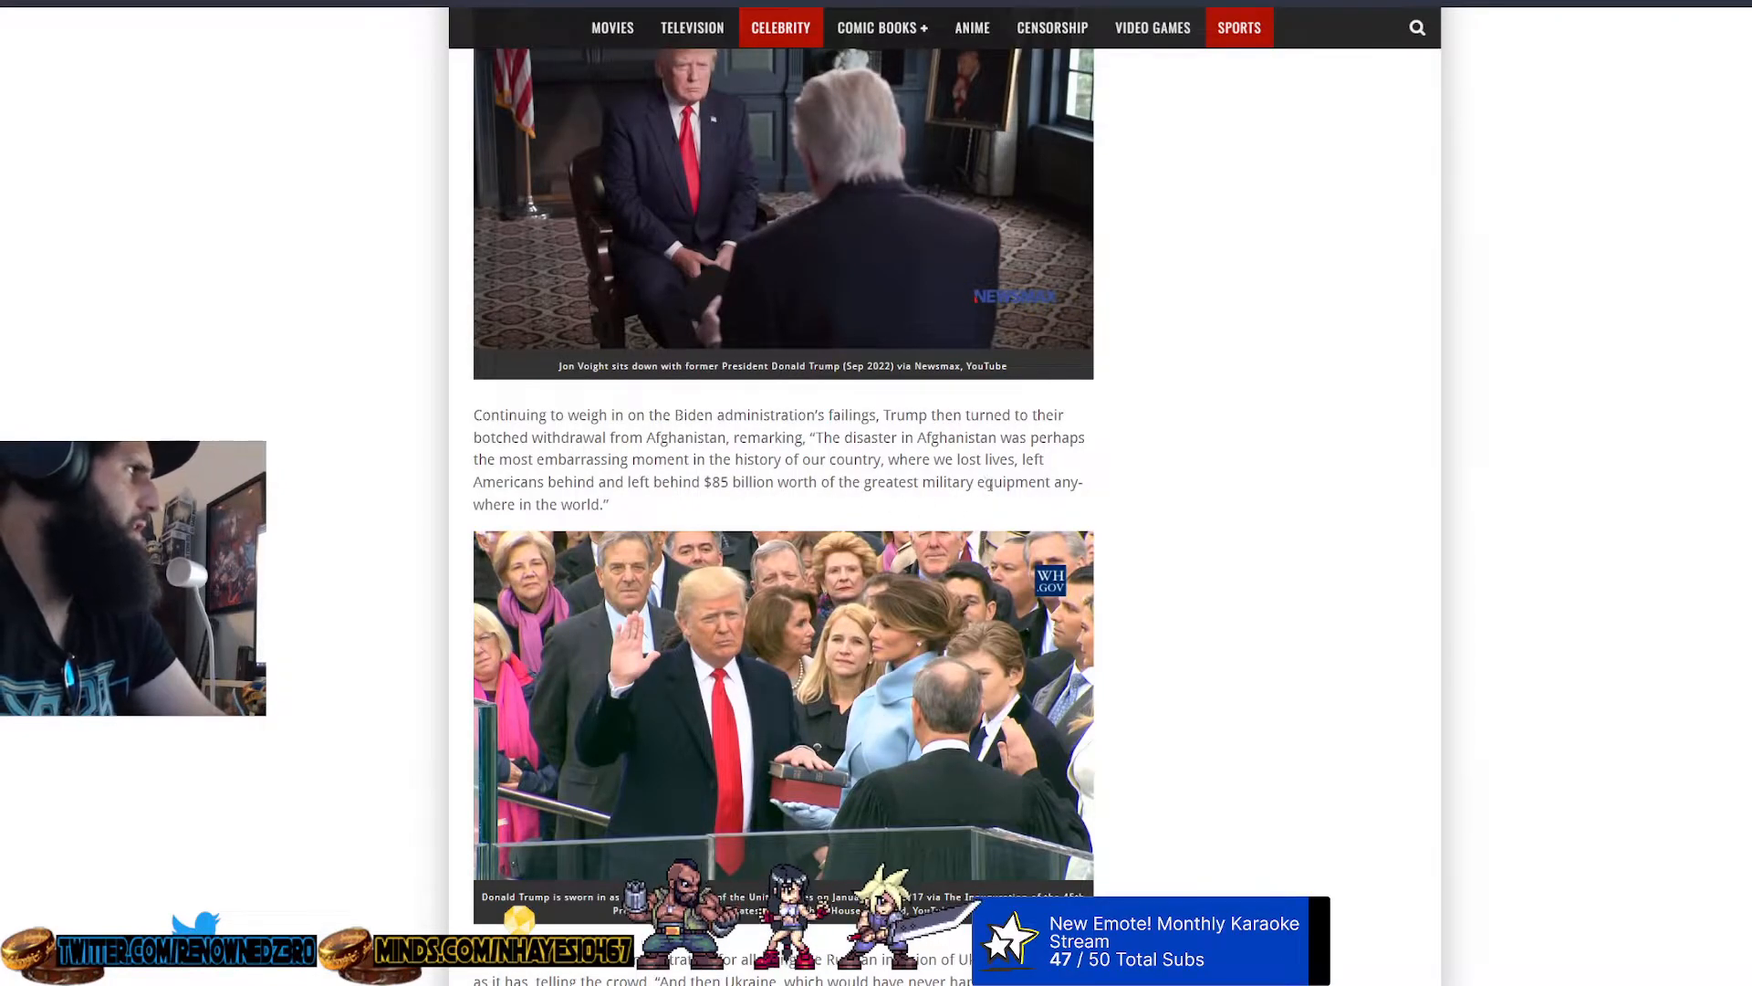
scroll("down", 3)
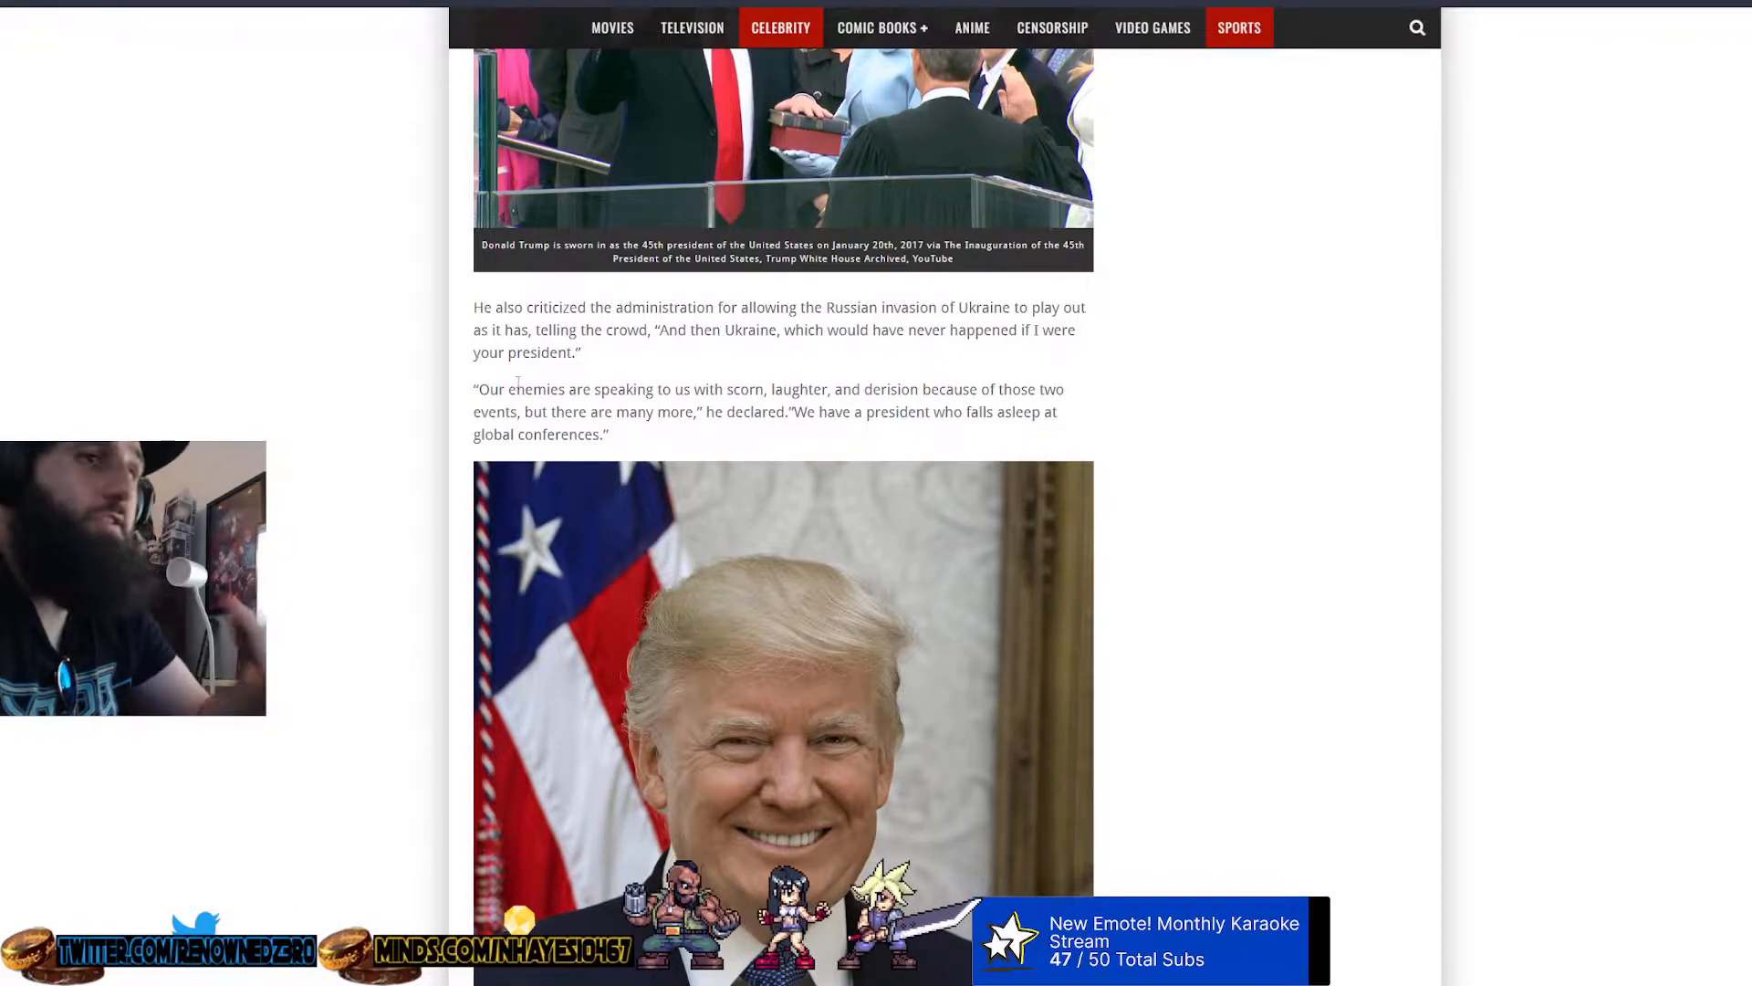
scroll("down", 3)
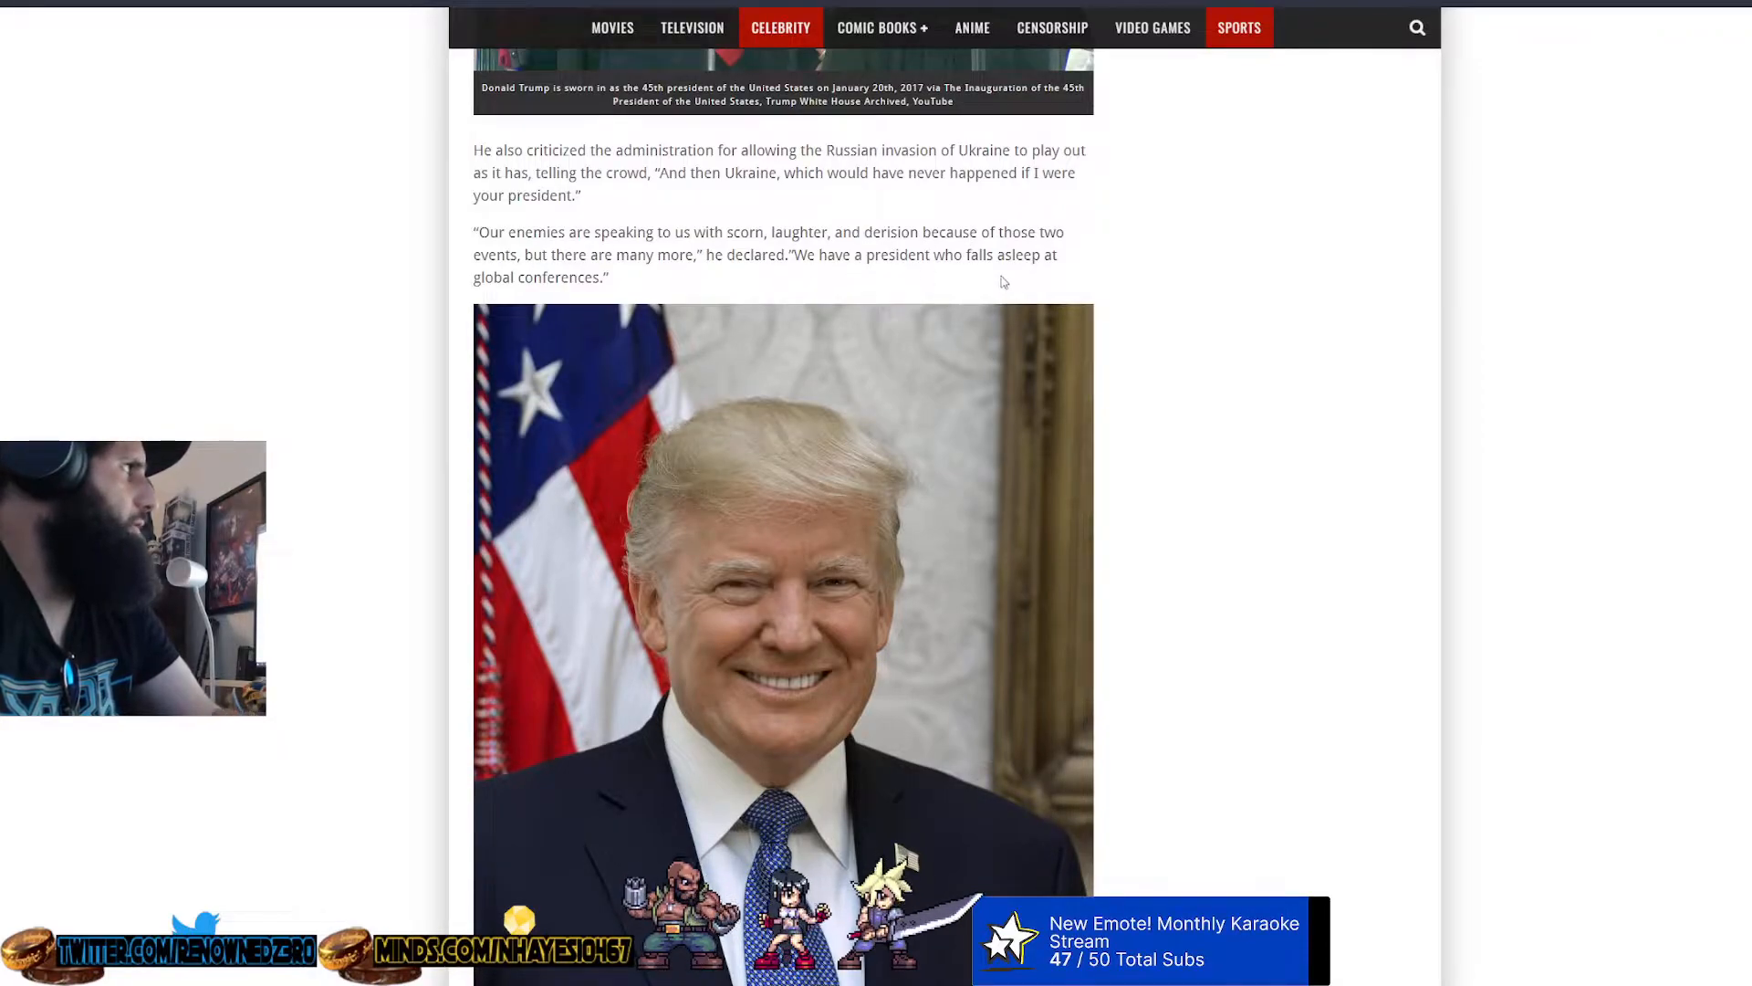
scroll("down", 3)
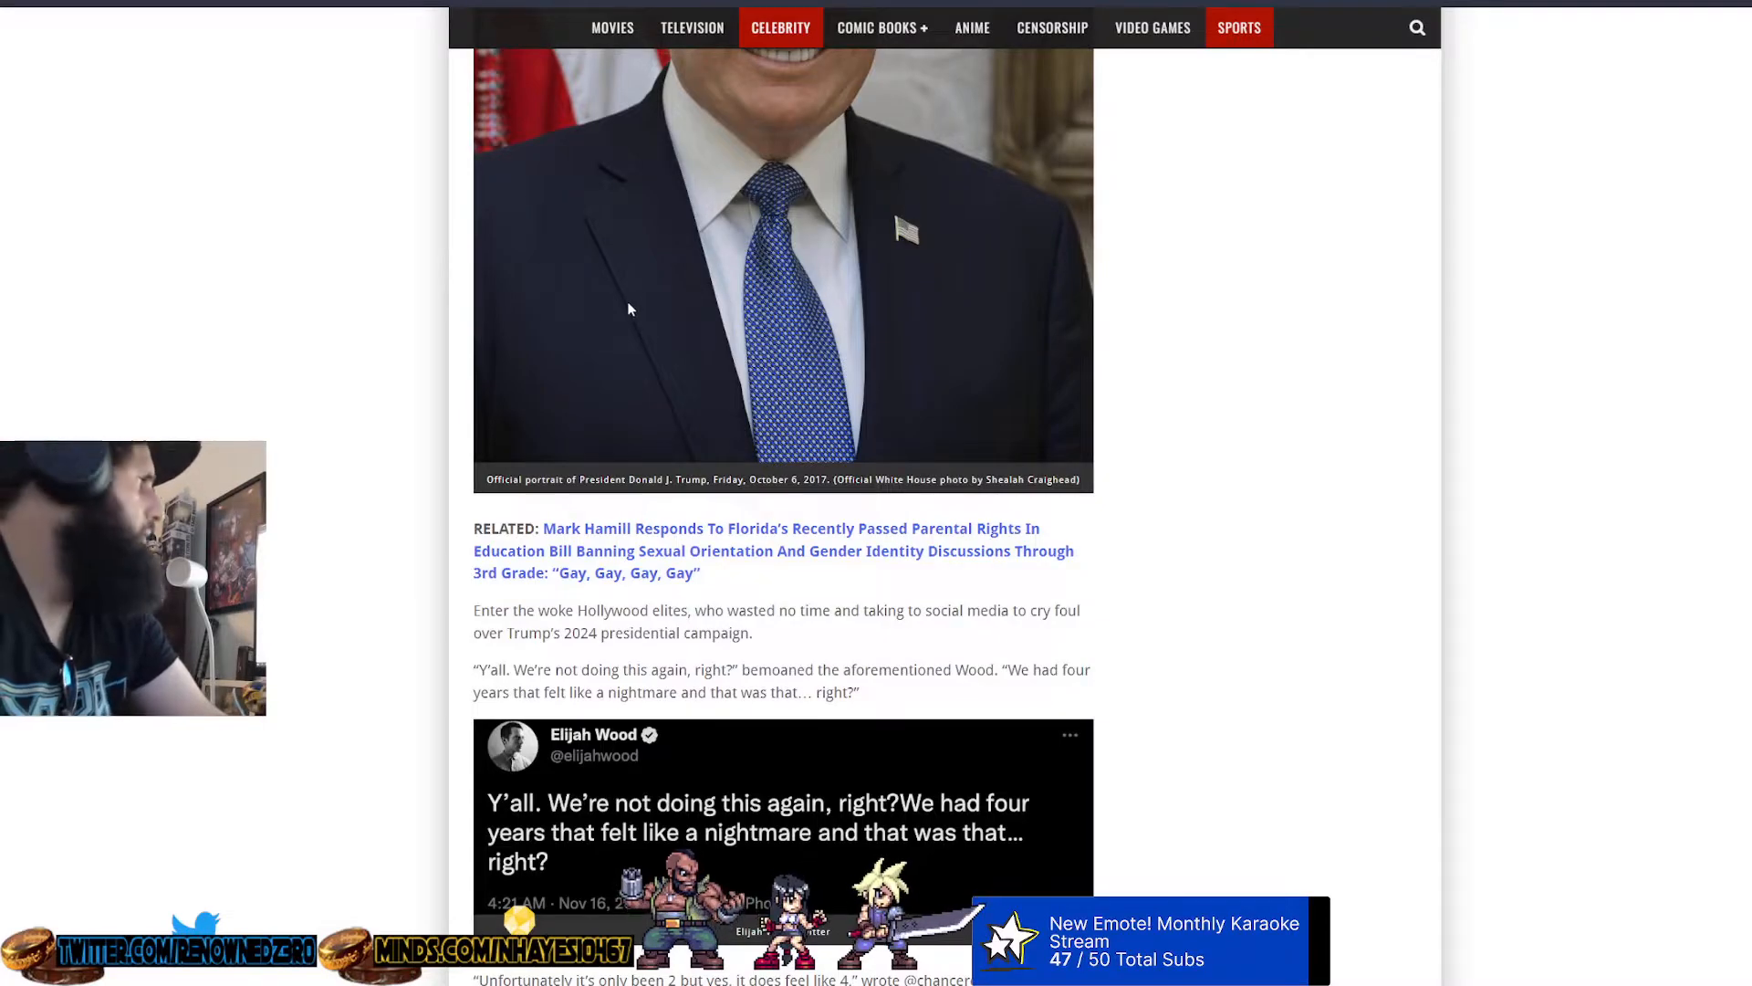
scroll("down", 3)
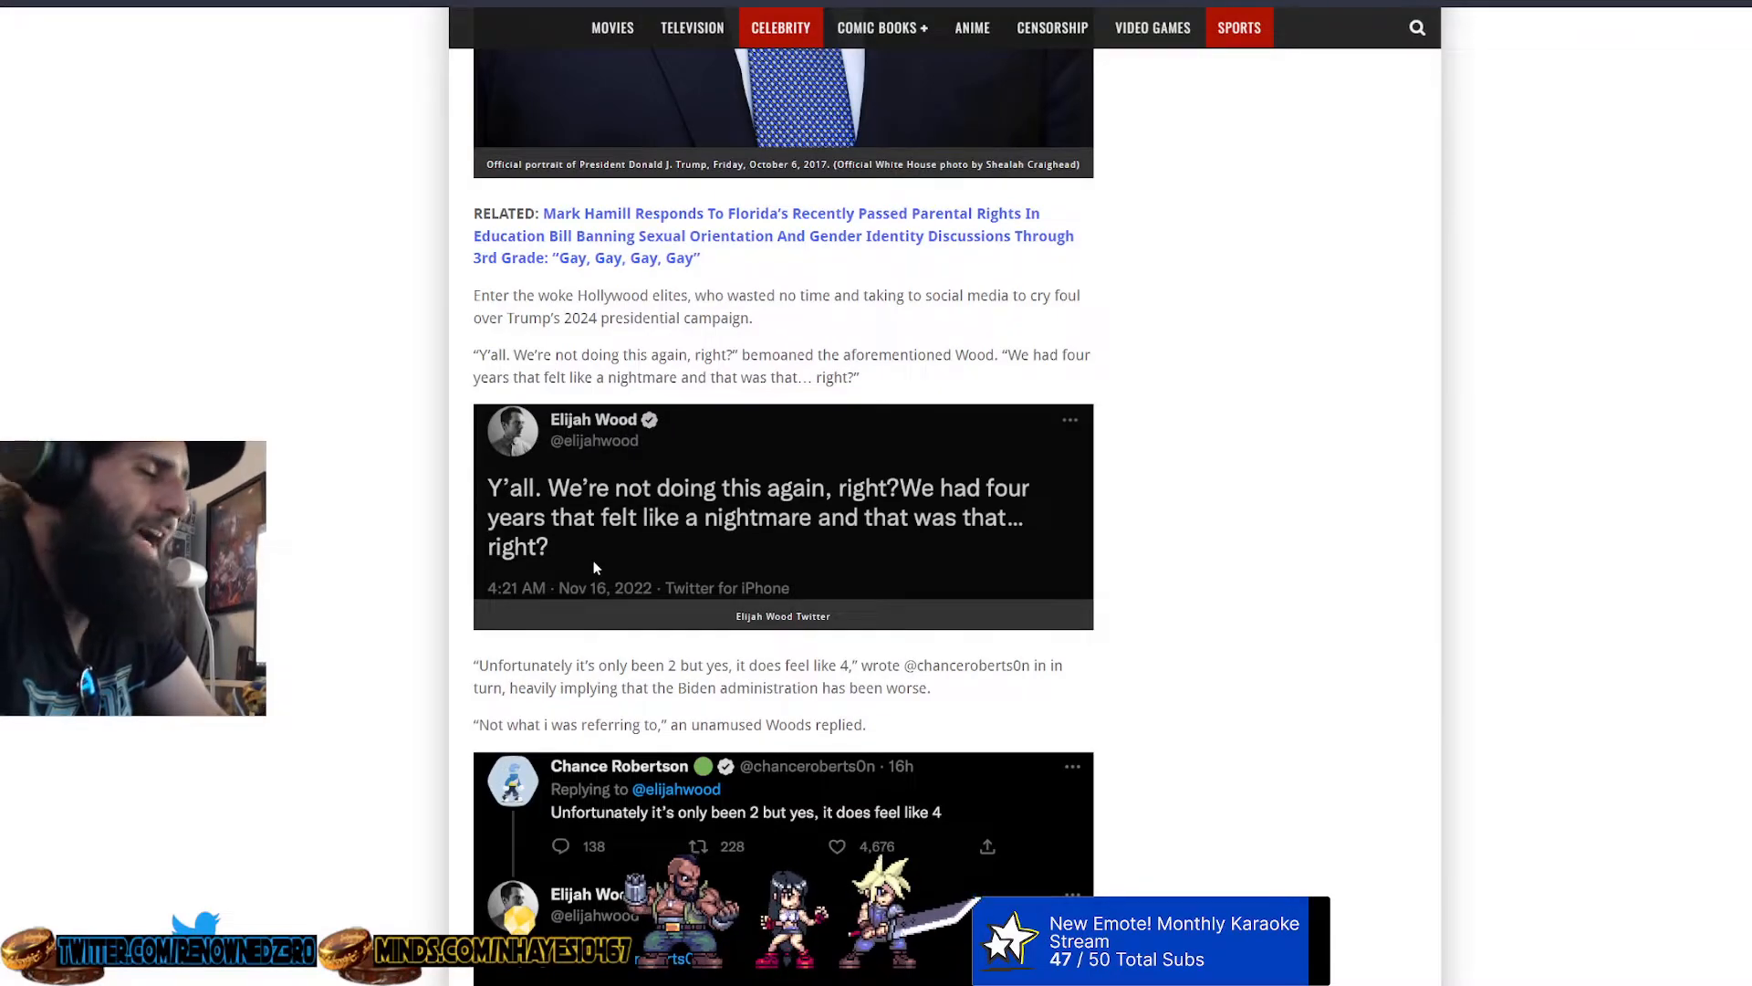
scroll("down", 3)
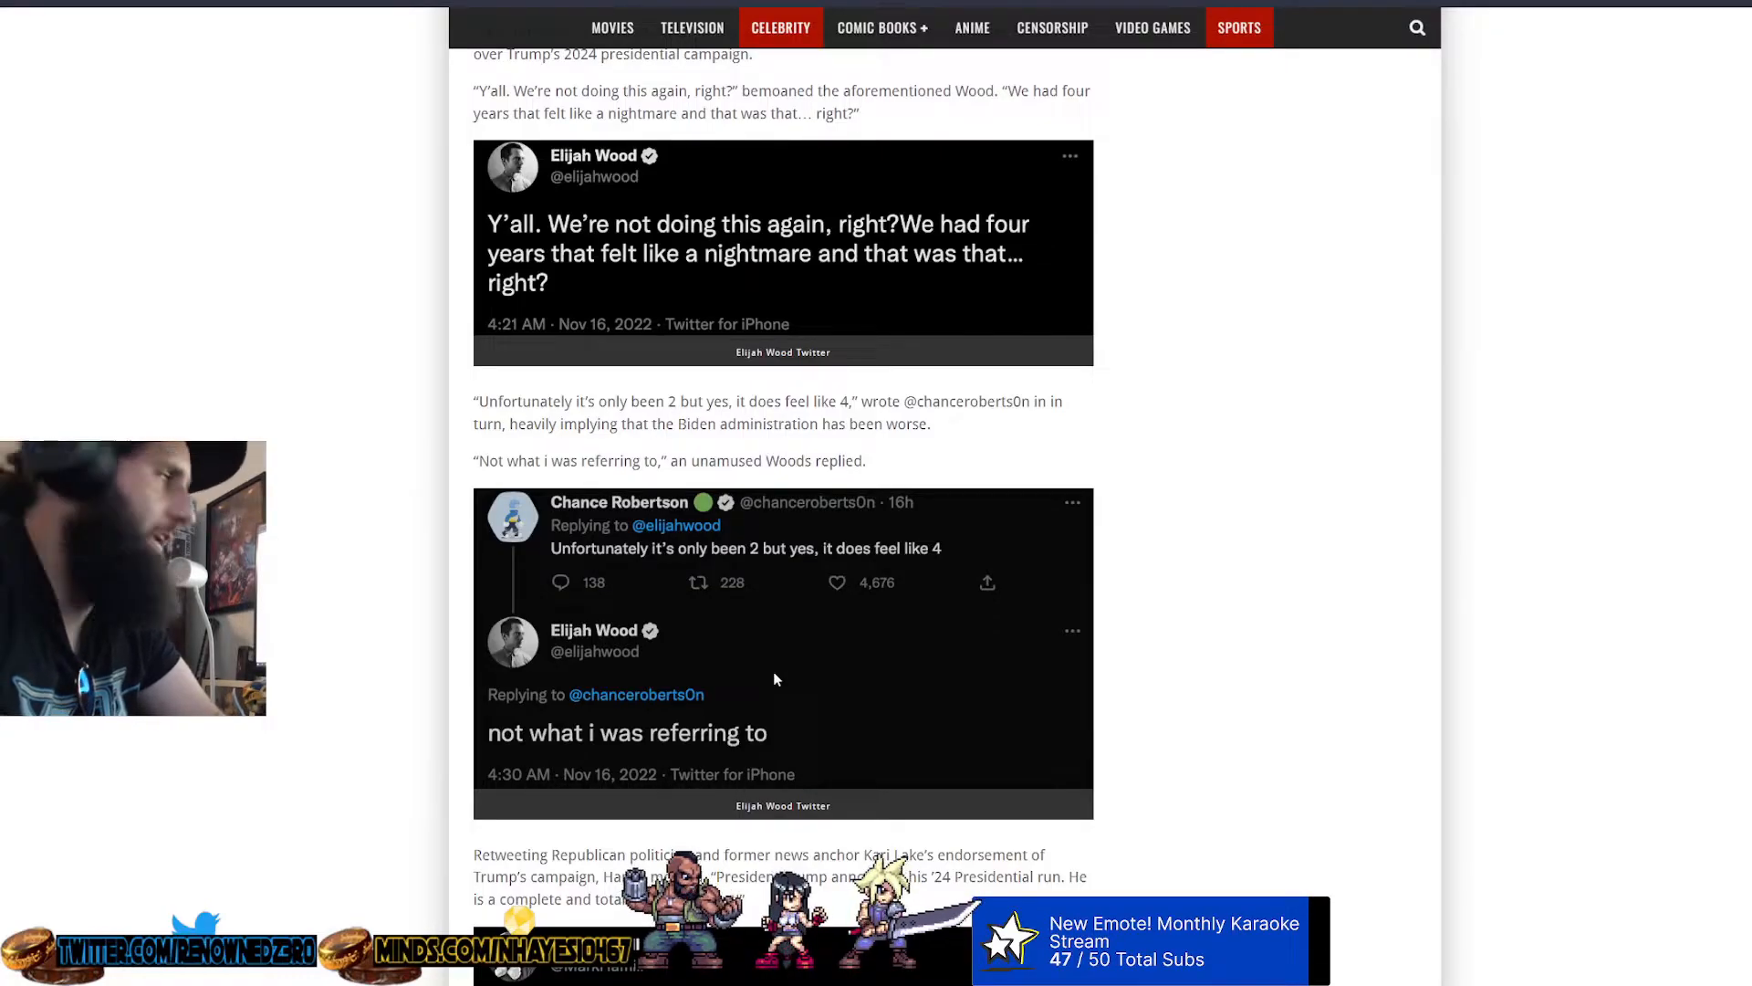
scroll("down", 3)
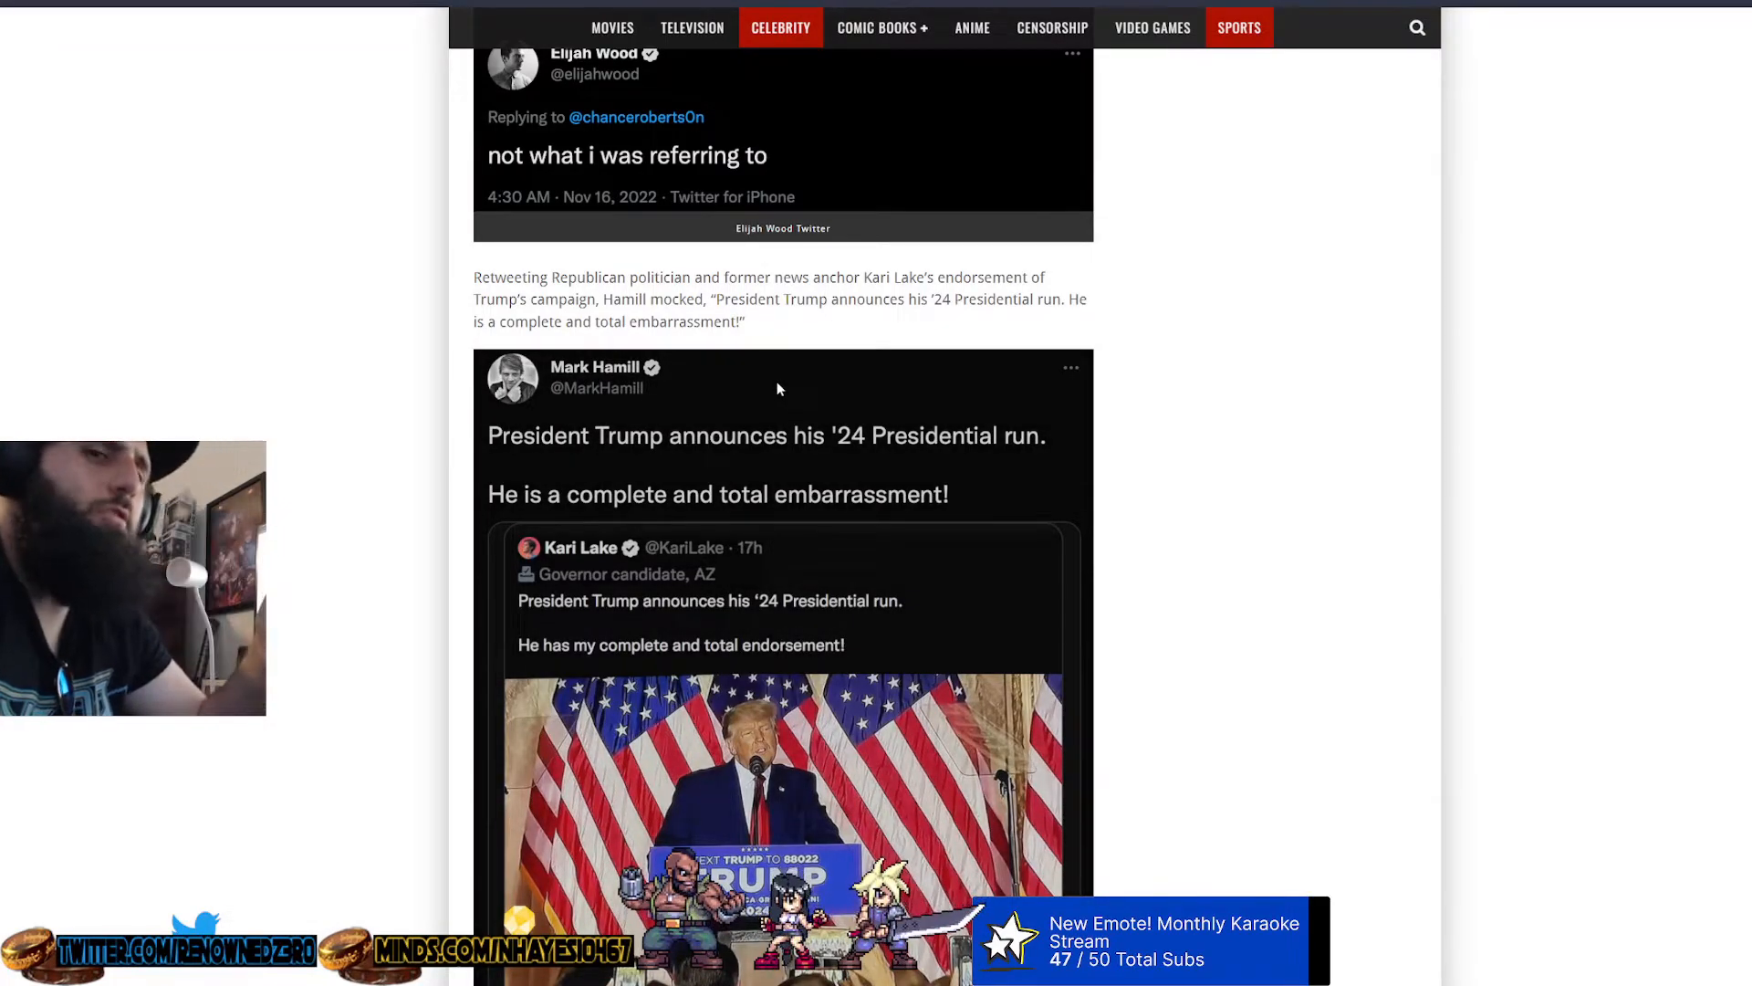
scroll("down", 3)
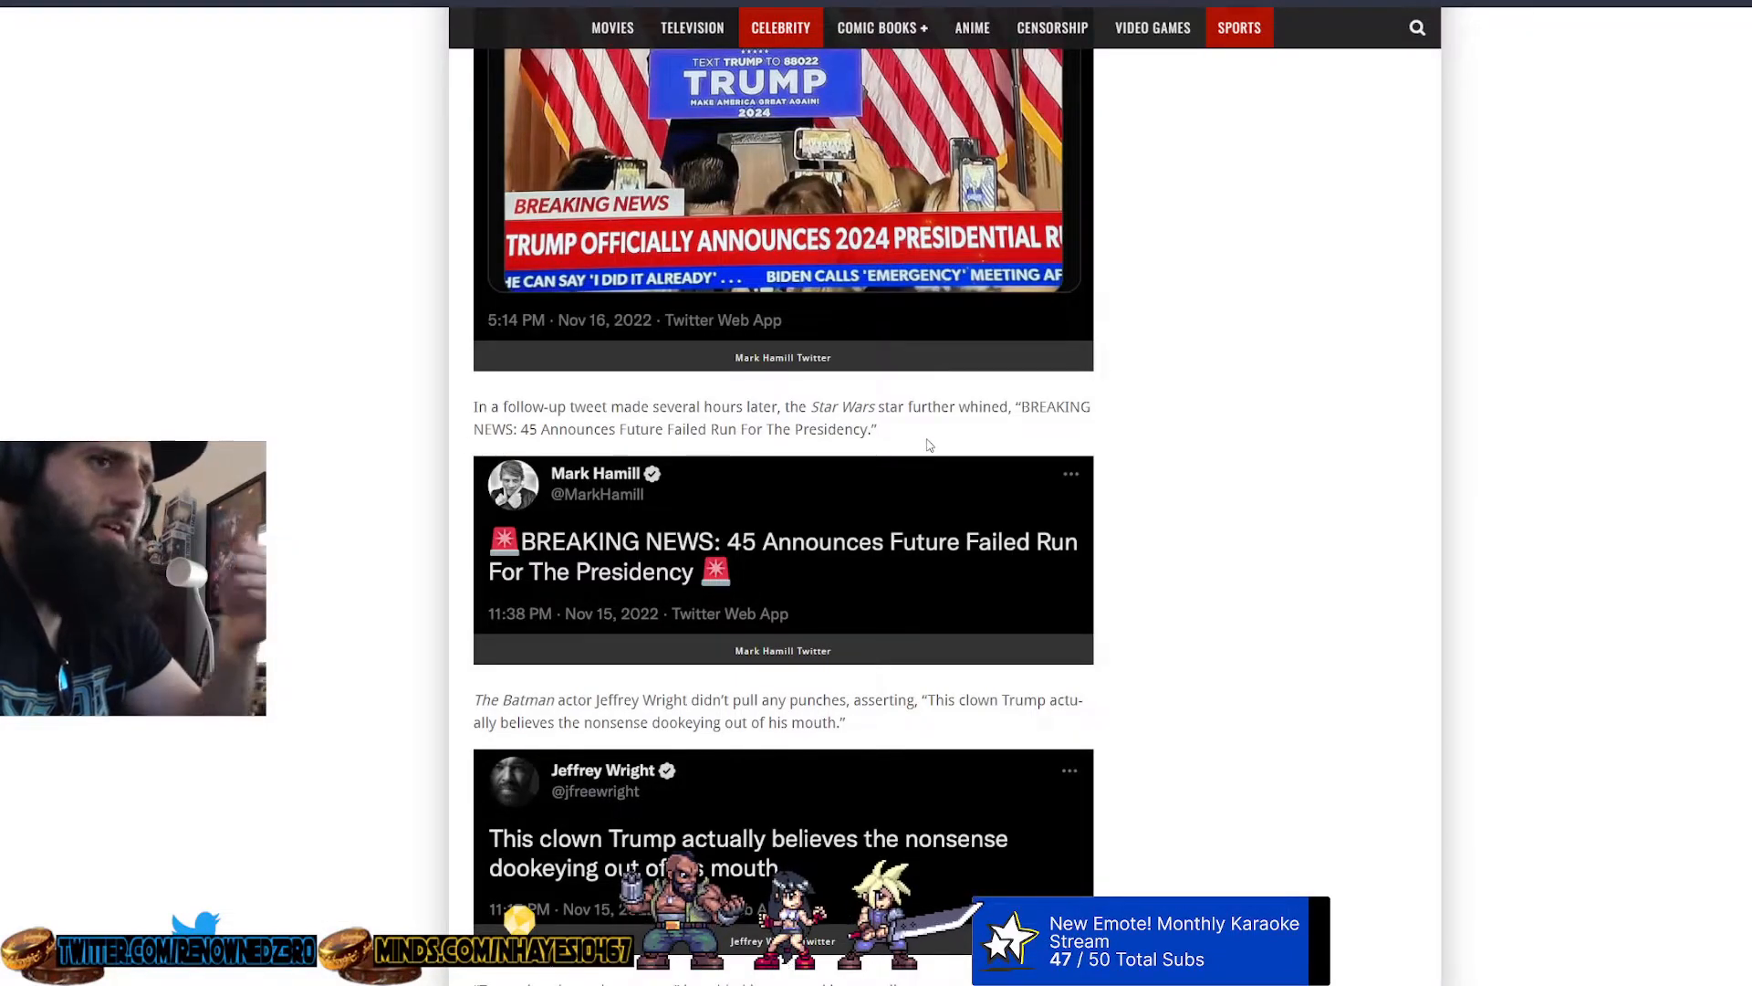
mouse_move(922, 439)
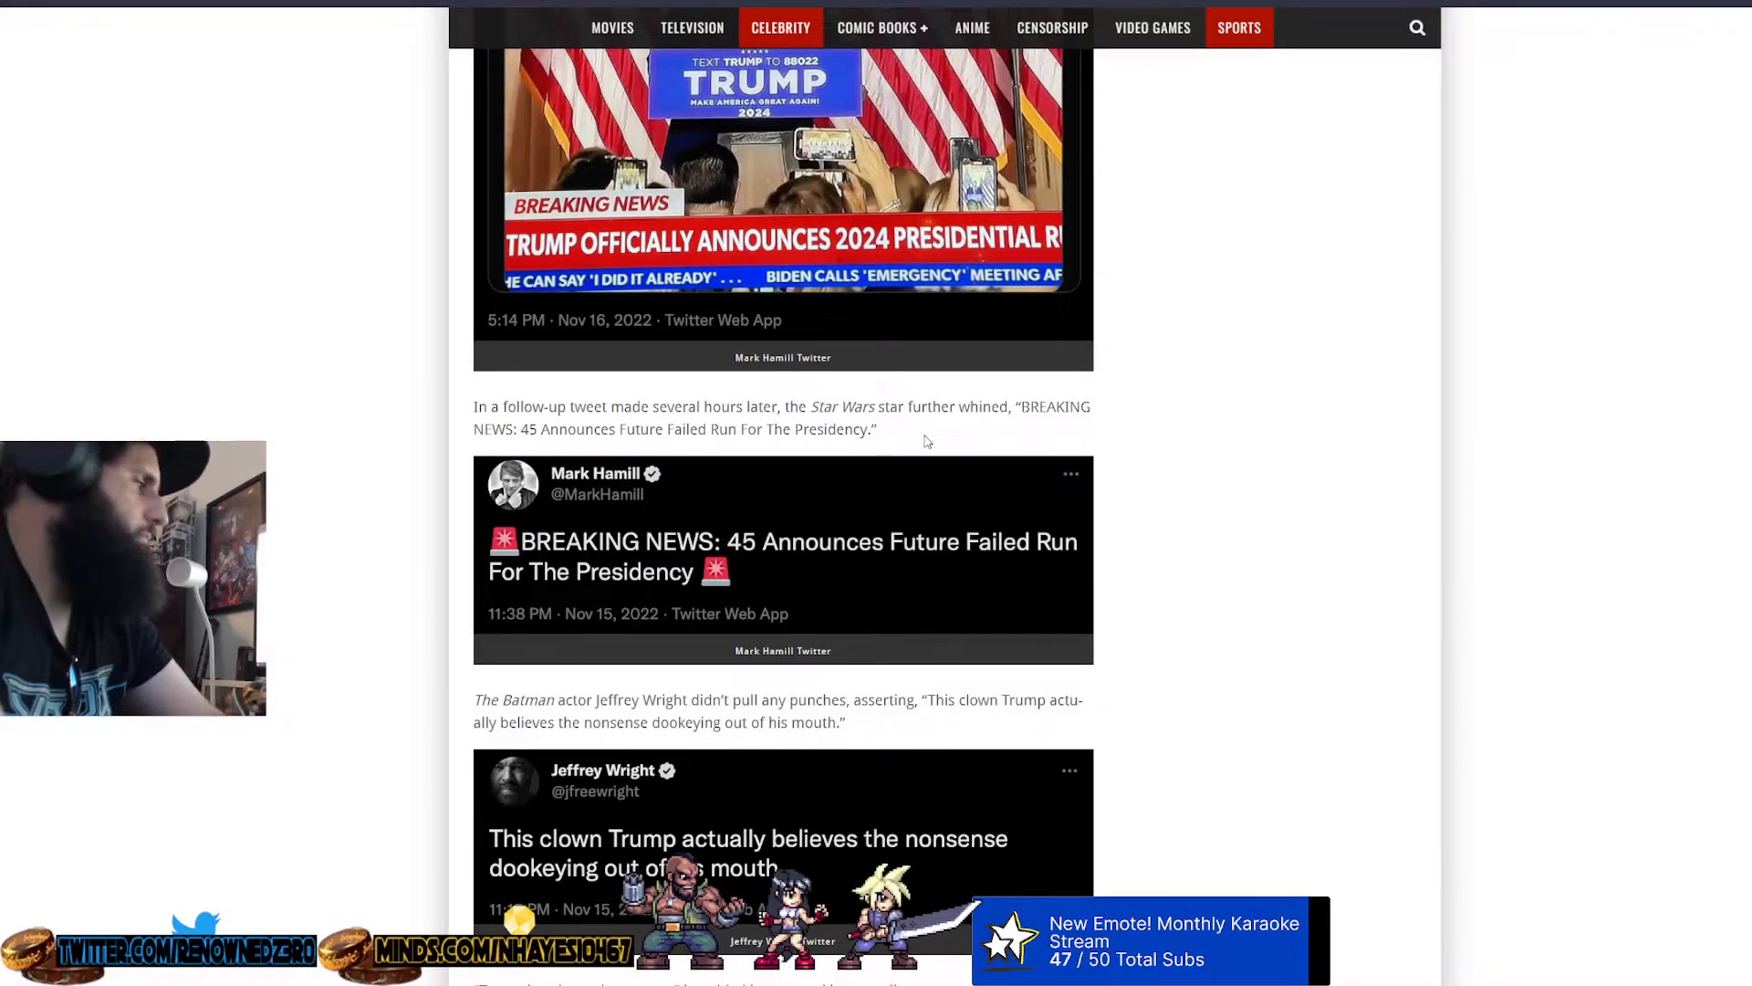
scroll("down", 3)
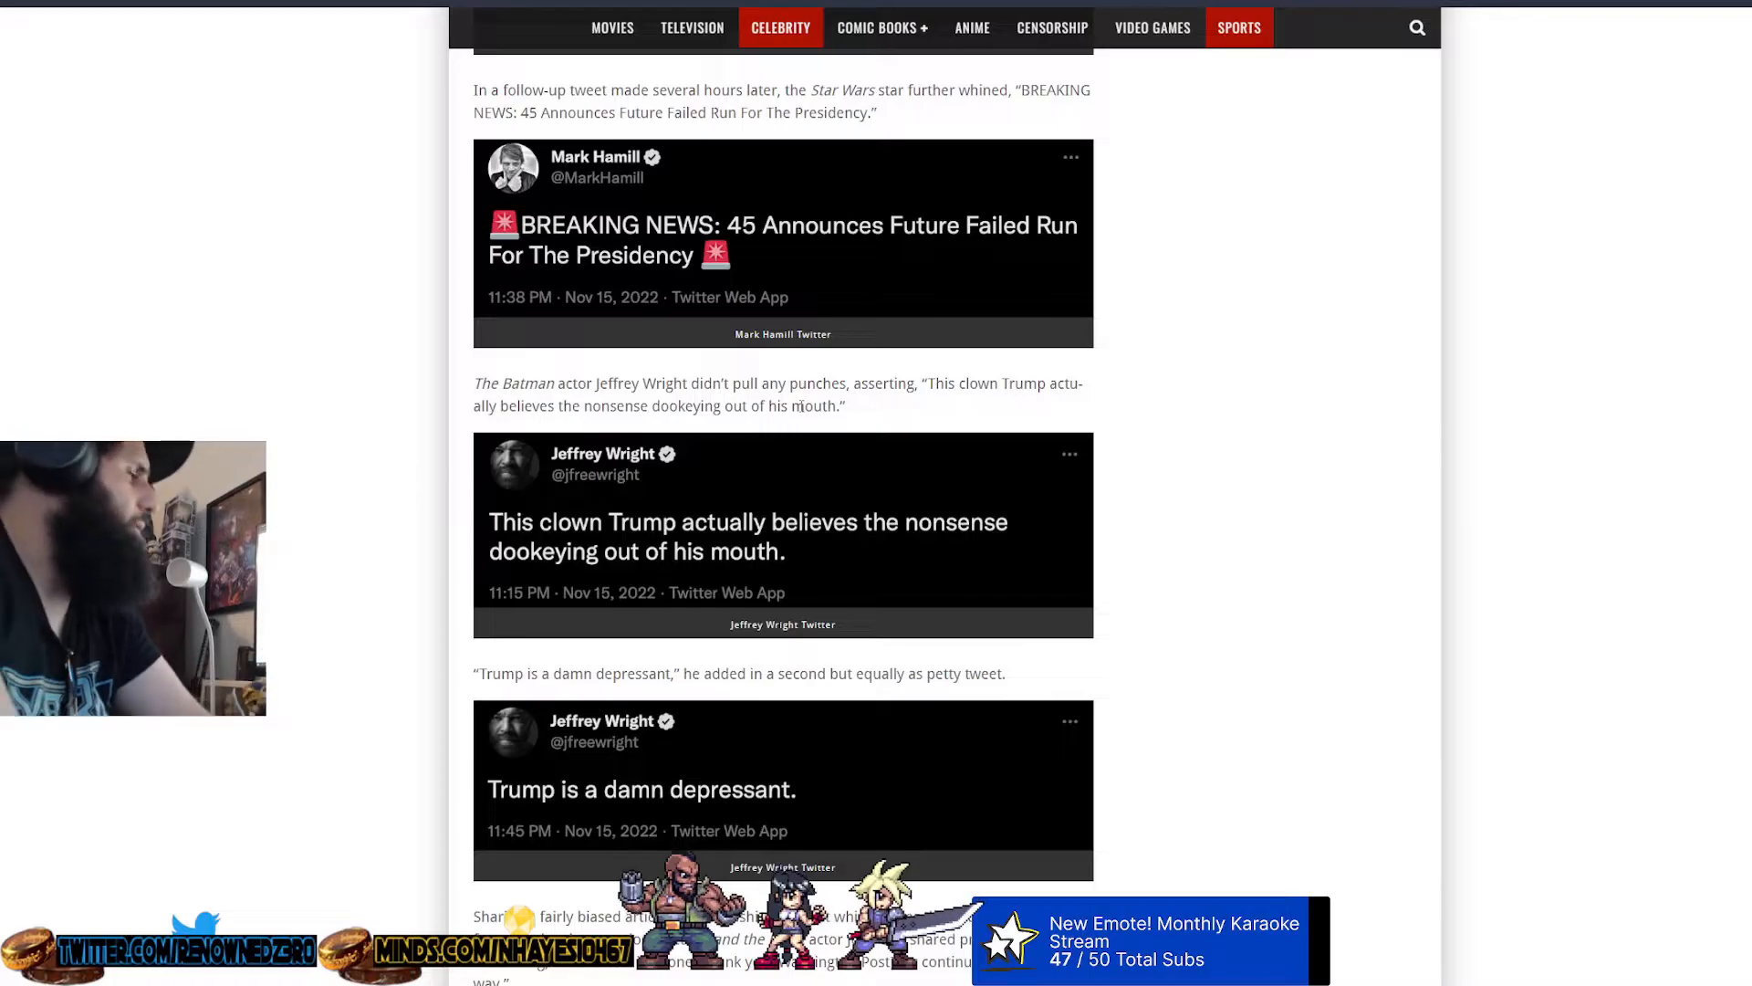
scroll("down", 3)
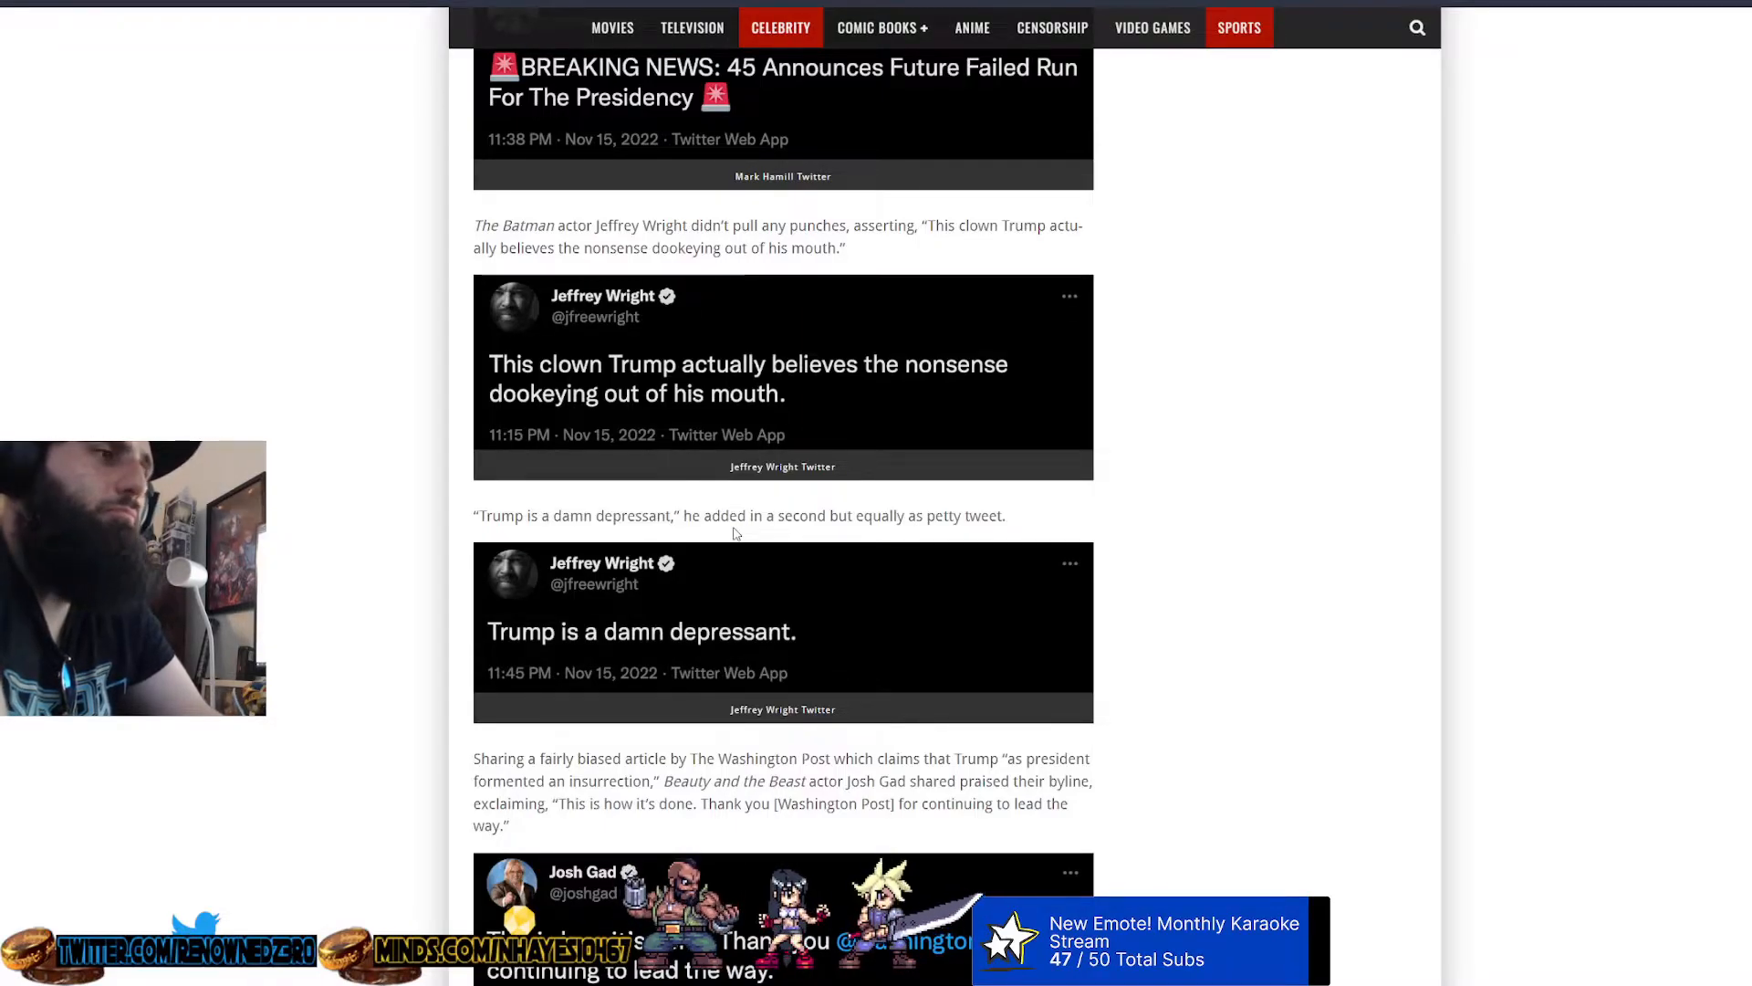
scroll("down", 3)
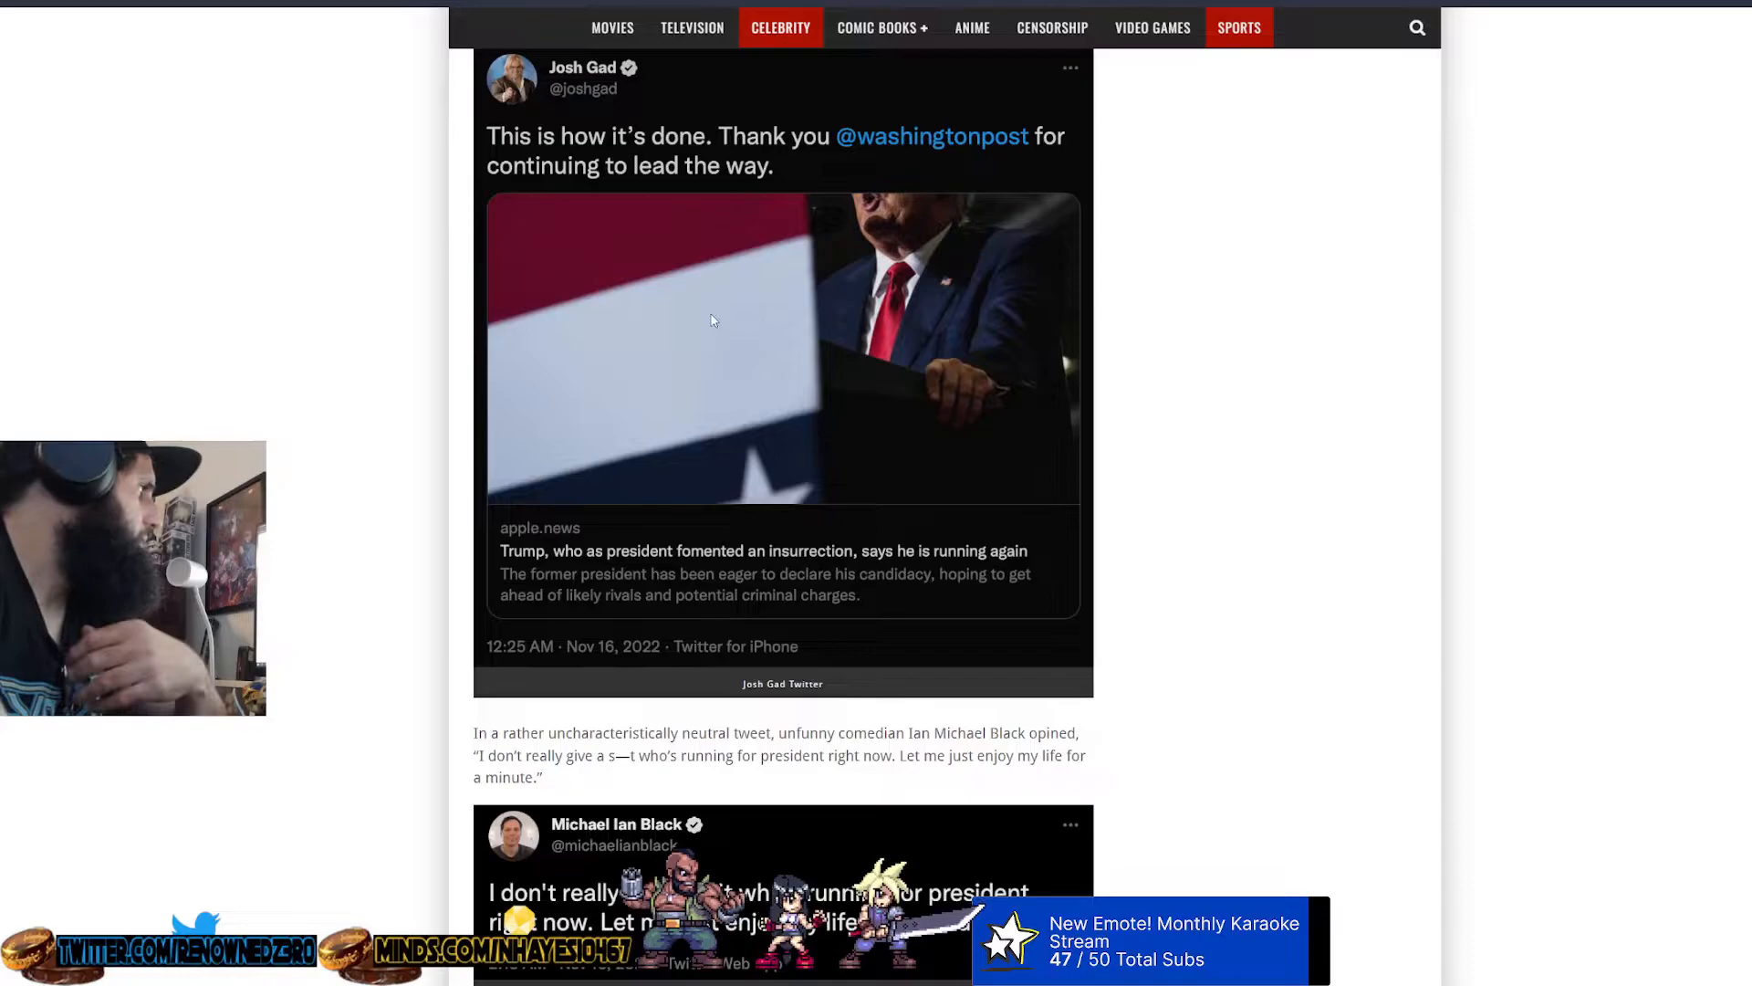
scroll("down", 3)
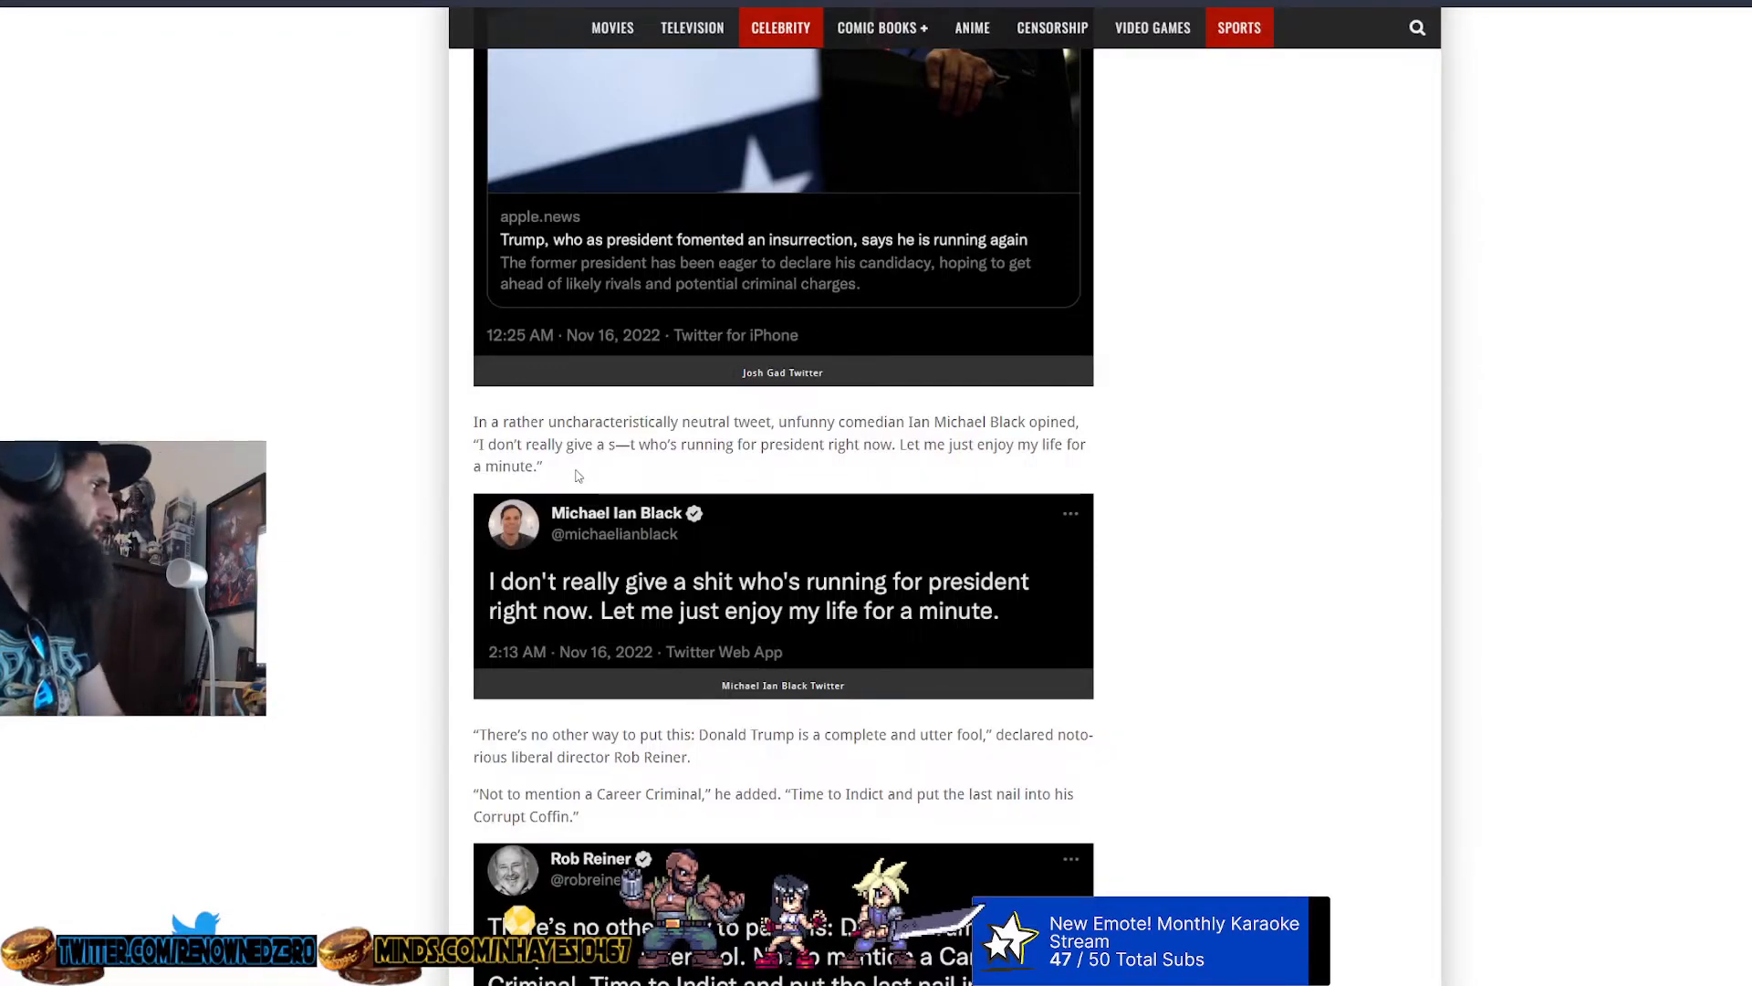
scroll("down", 3)
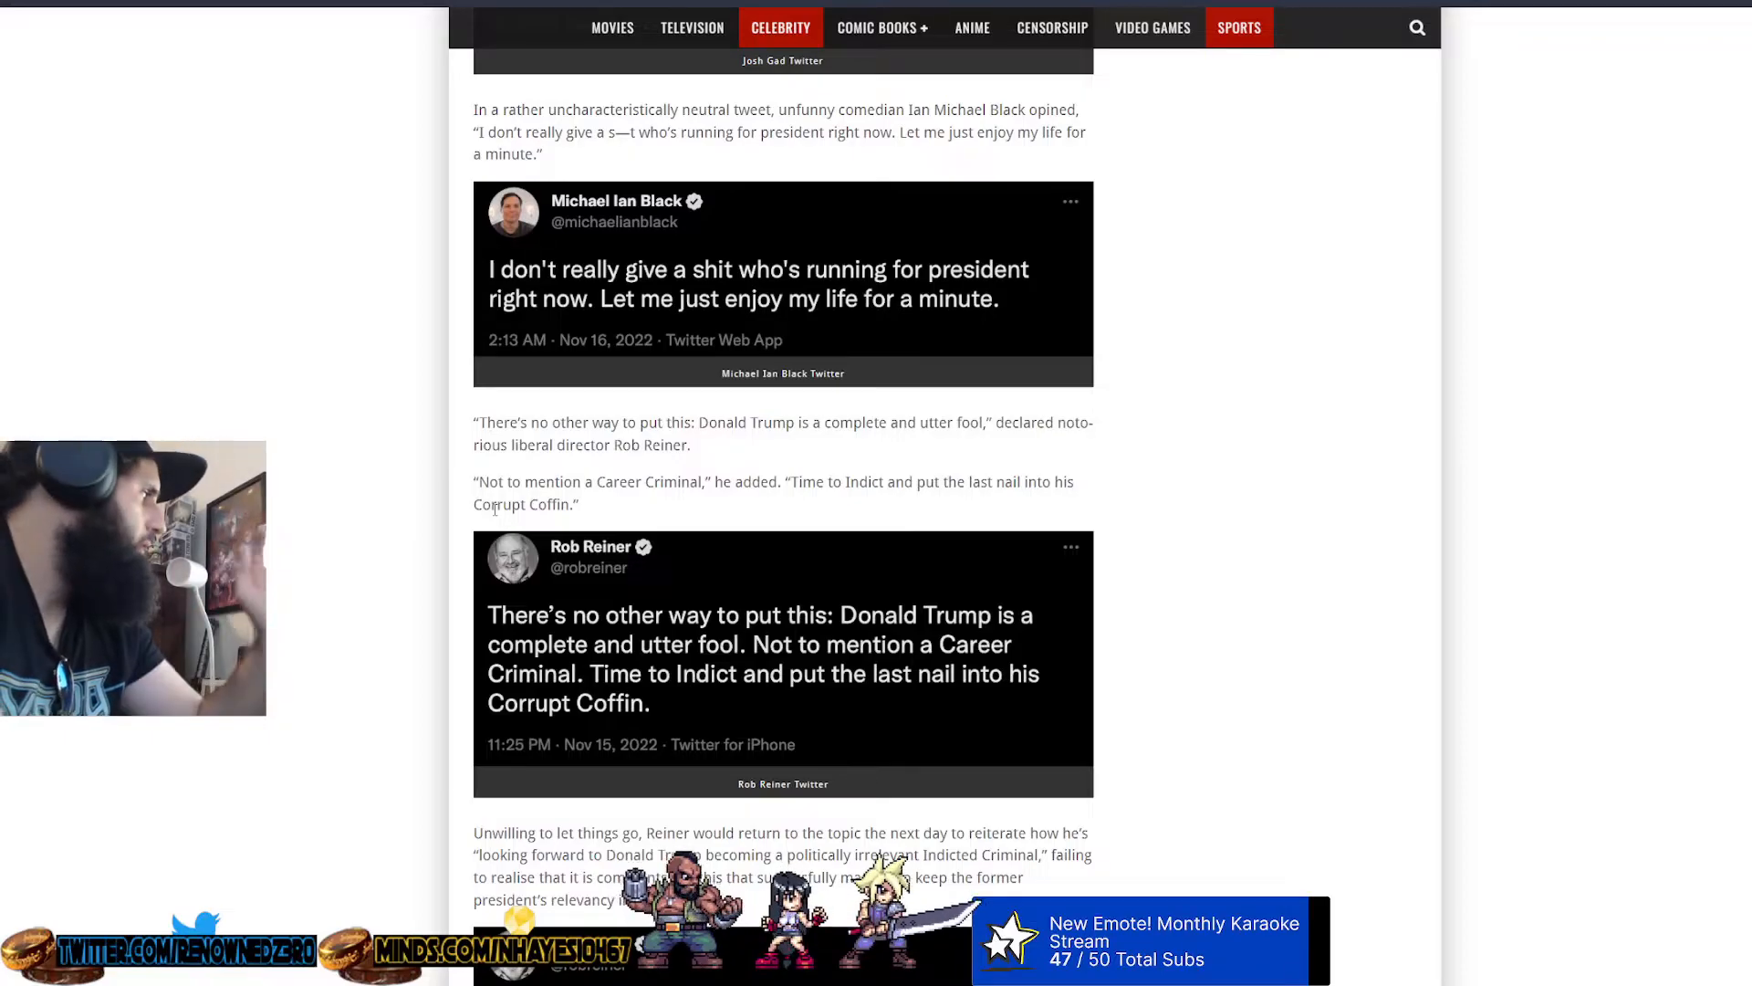
scroll("down", 3)
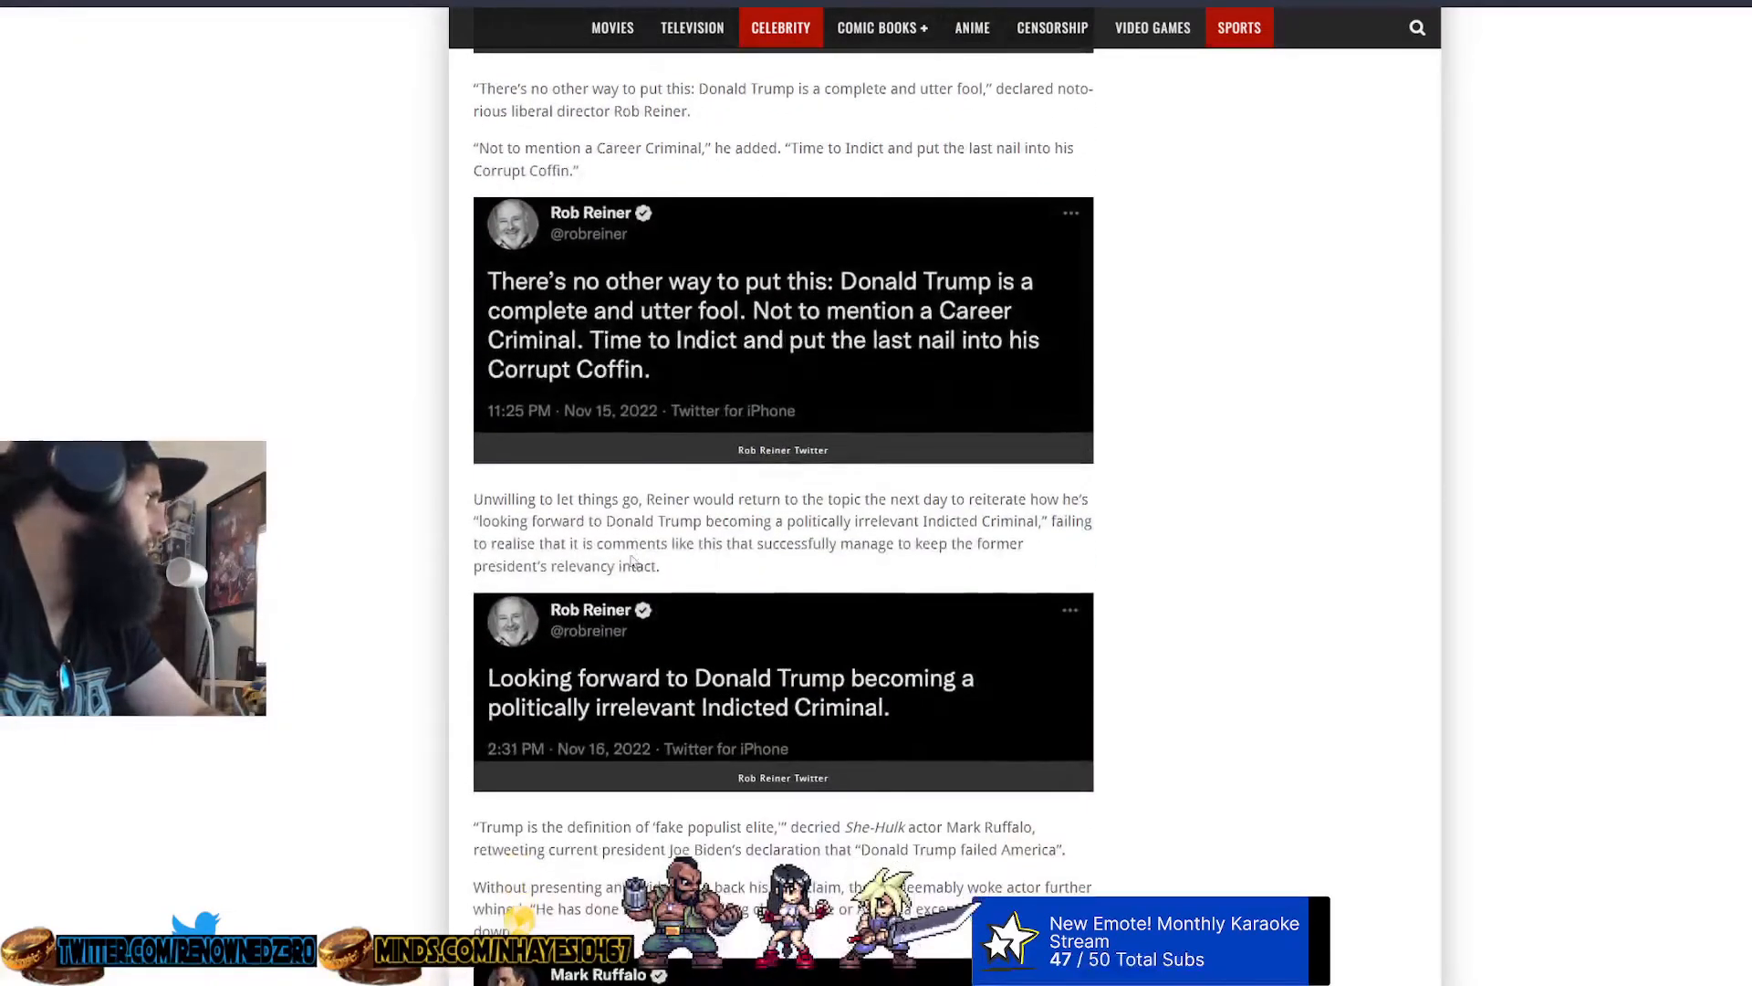
scroll("down", 3)
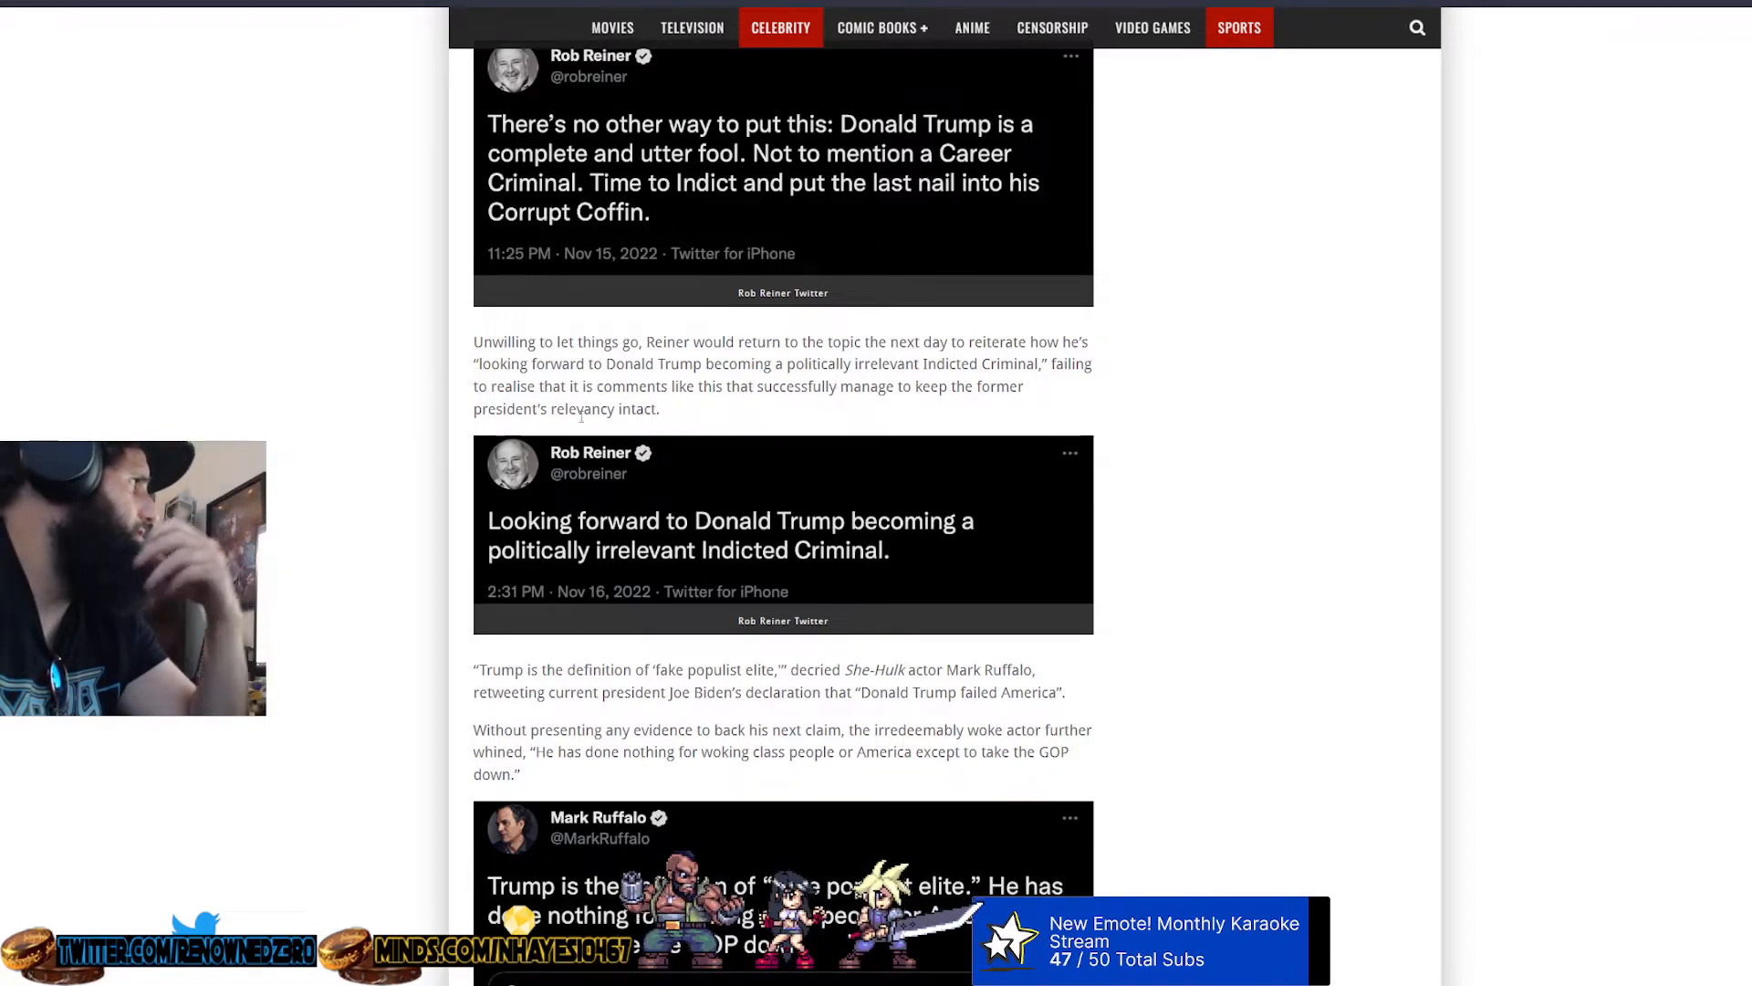
scroll("down", 3)
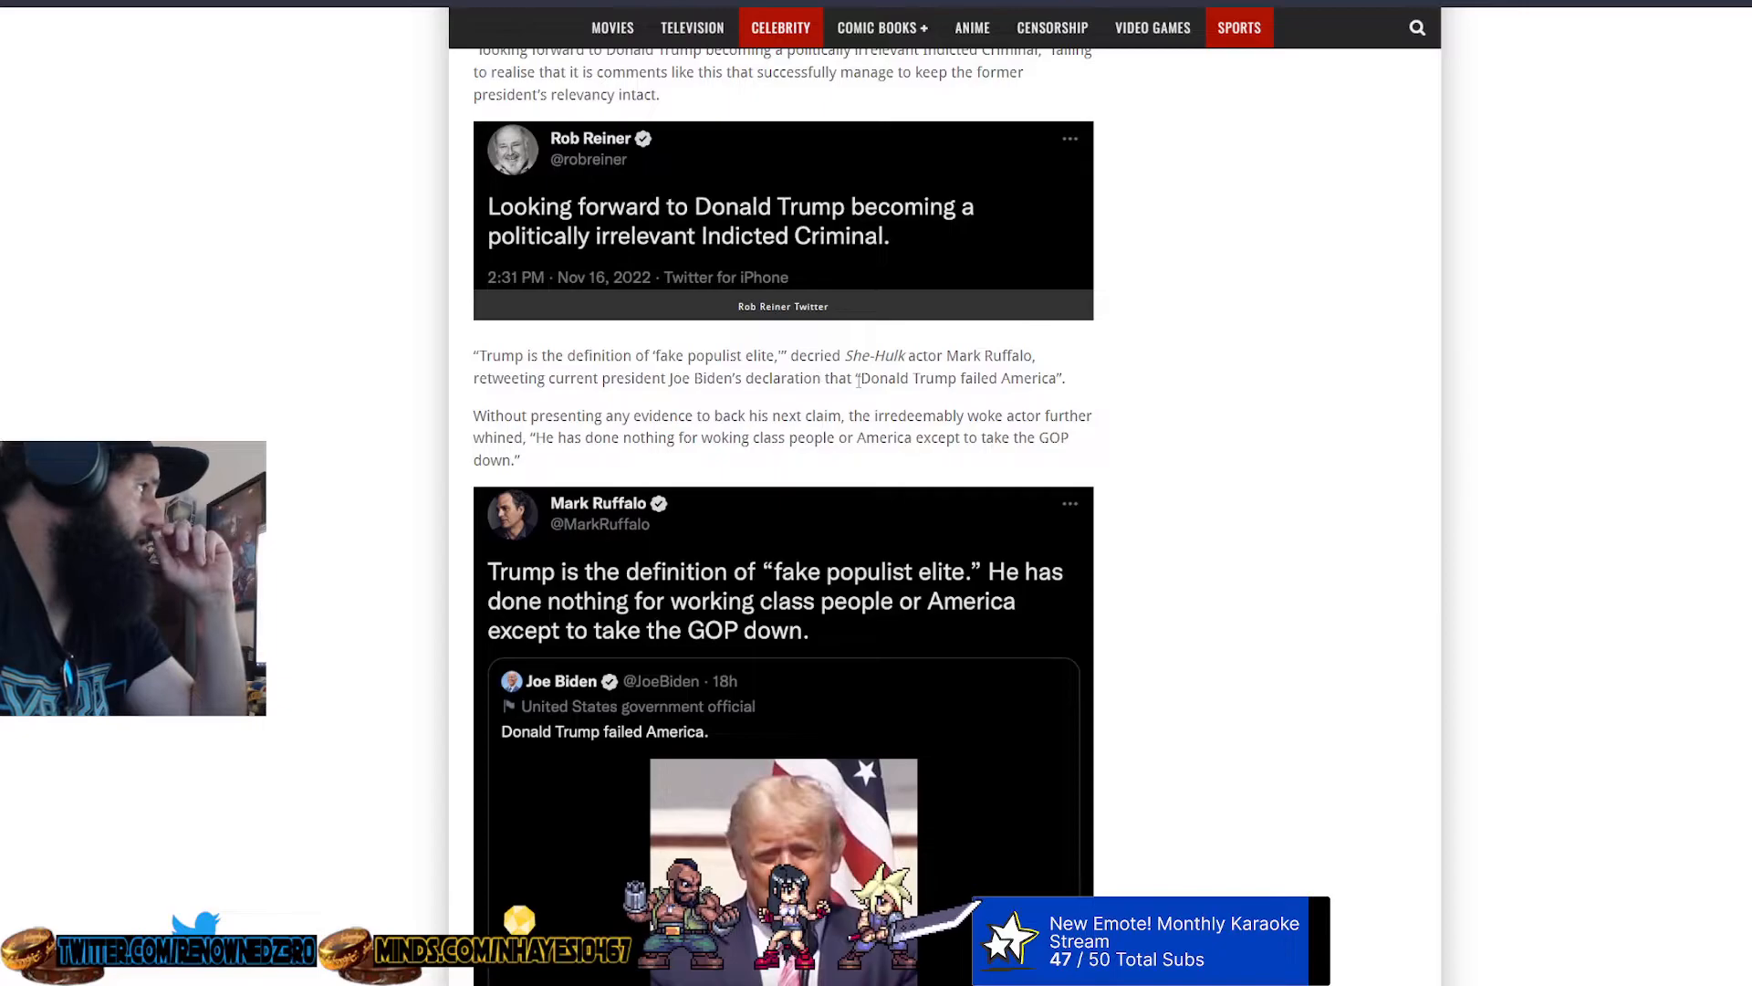
mouse_move(588, 473)
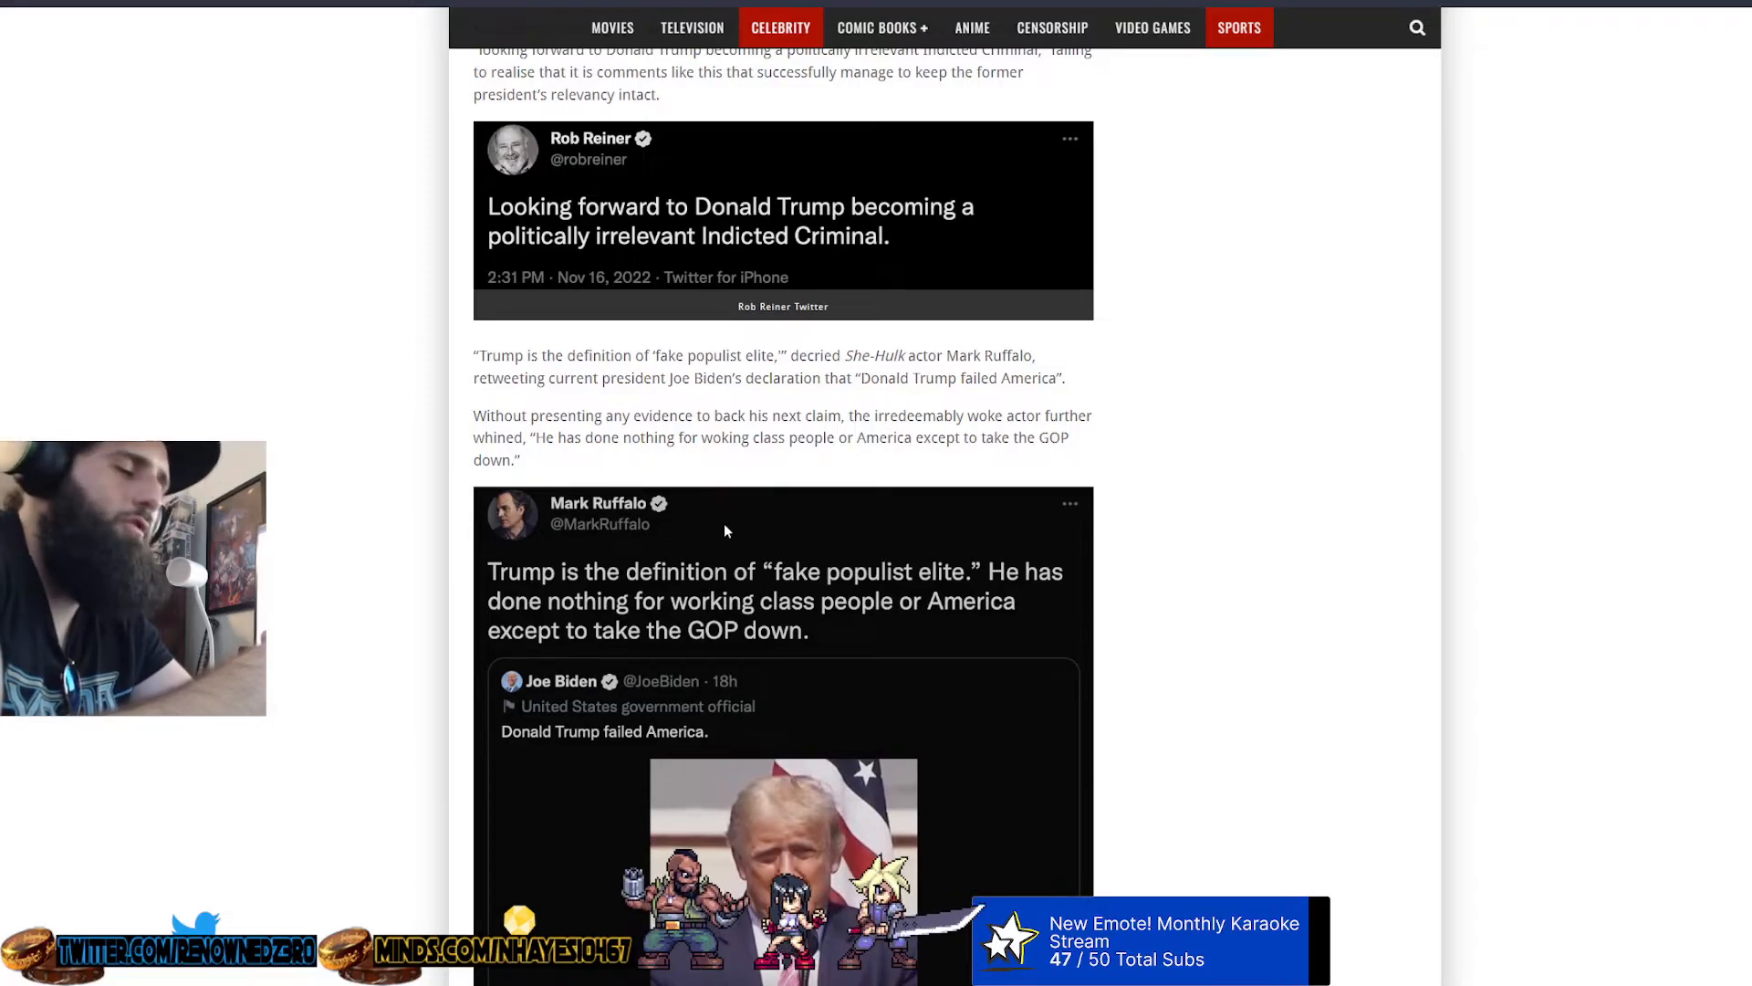
scroll("down", 3)
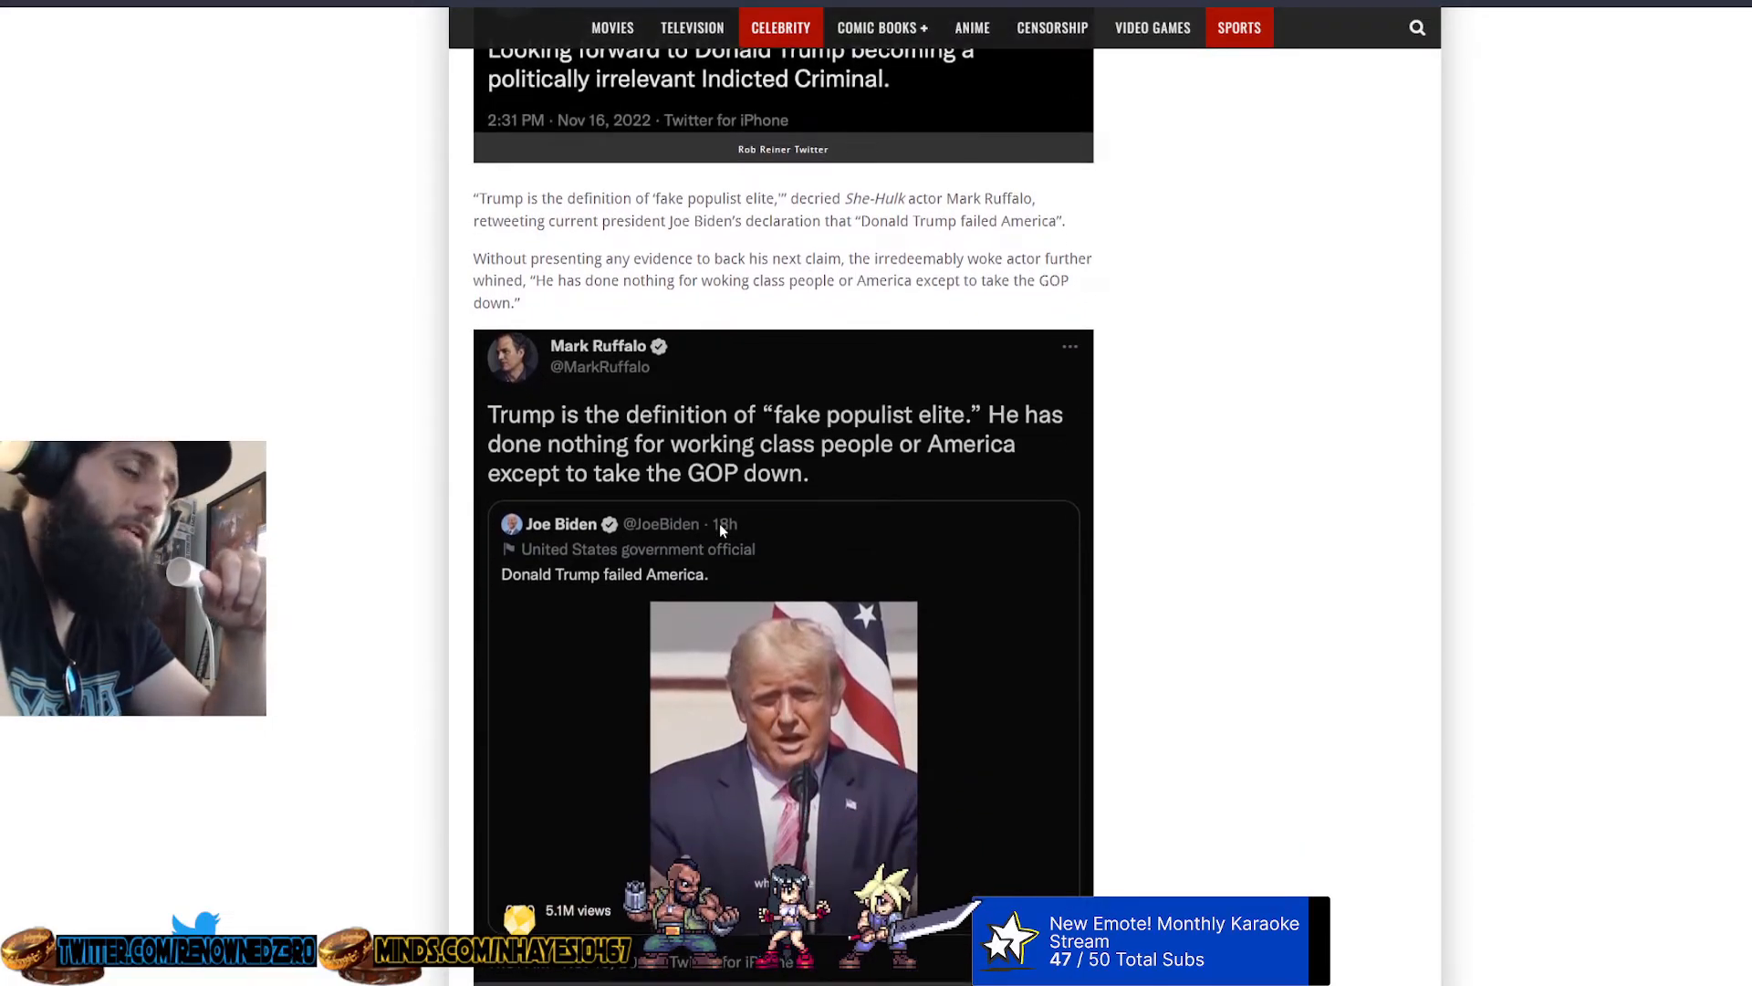
scroll("down", 3)
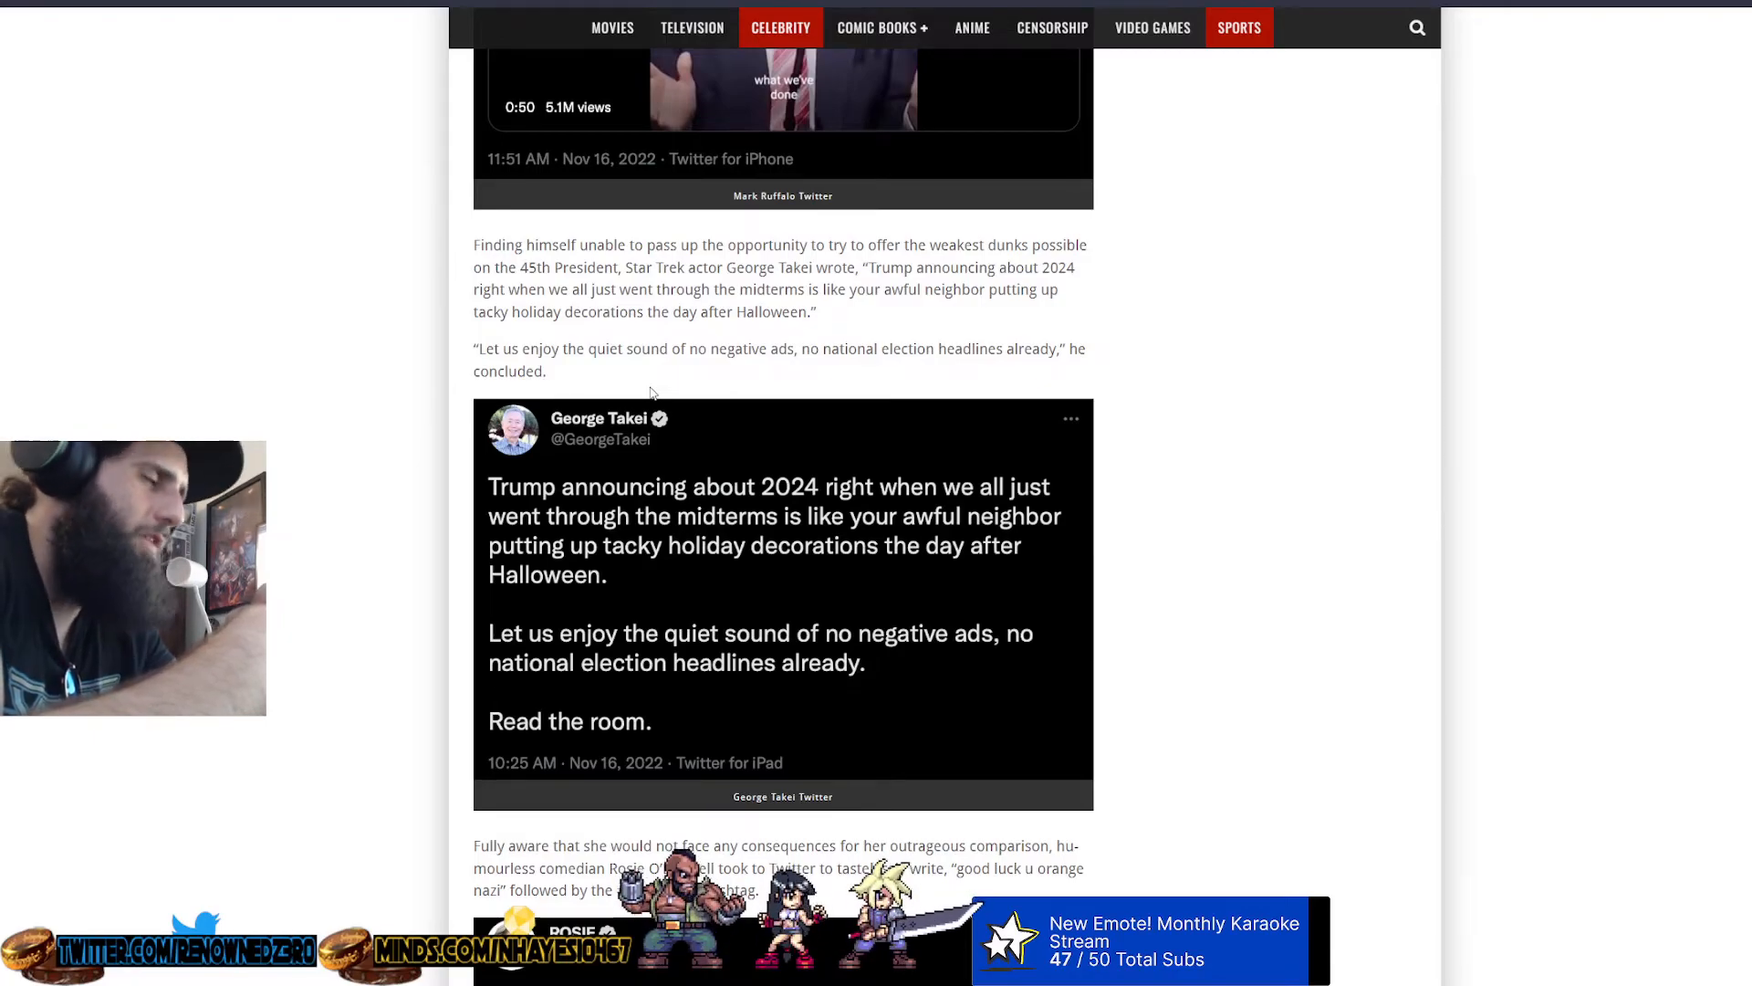
scroll("down", 3)
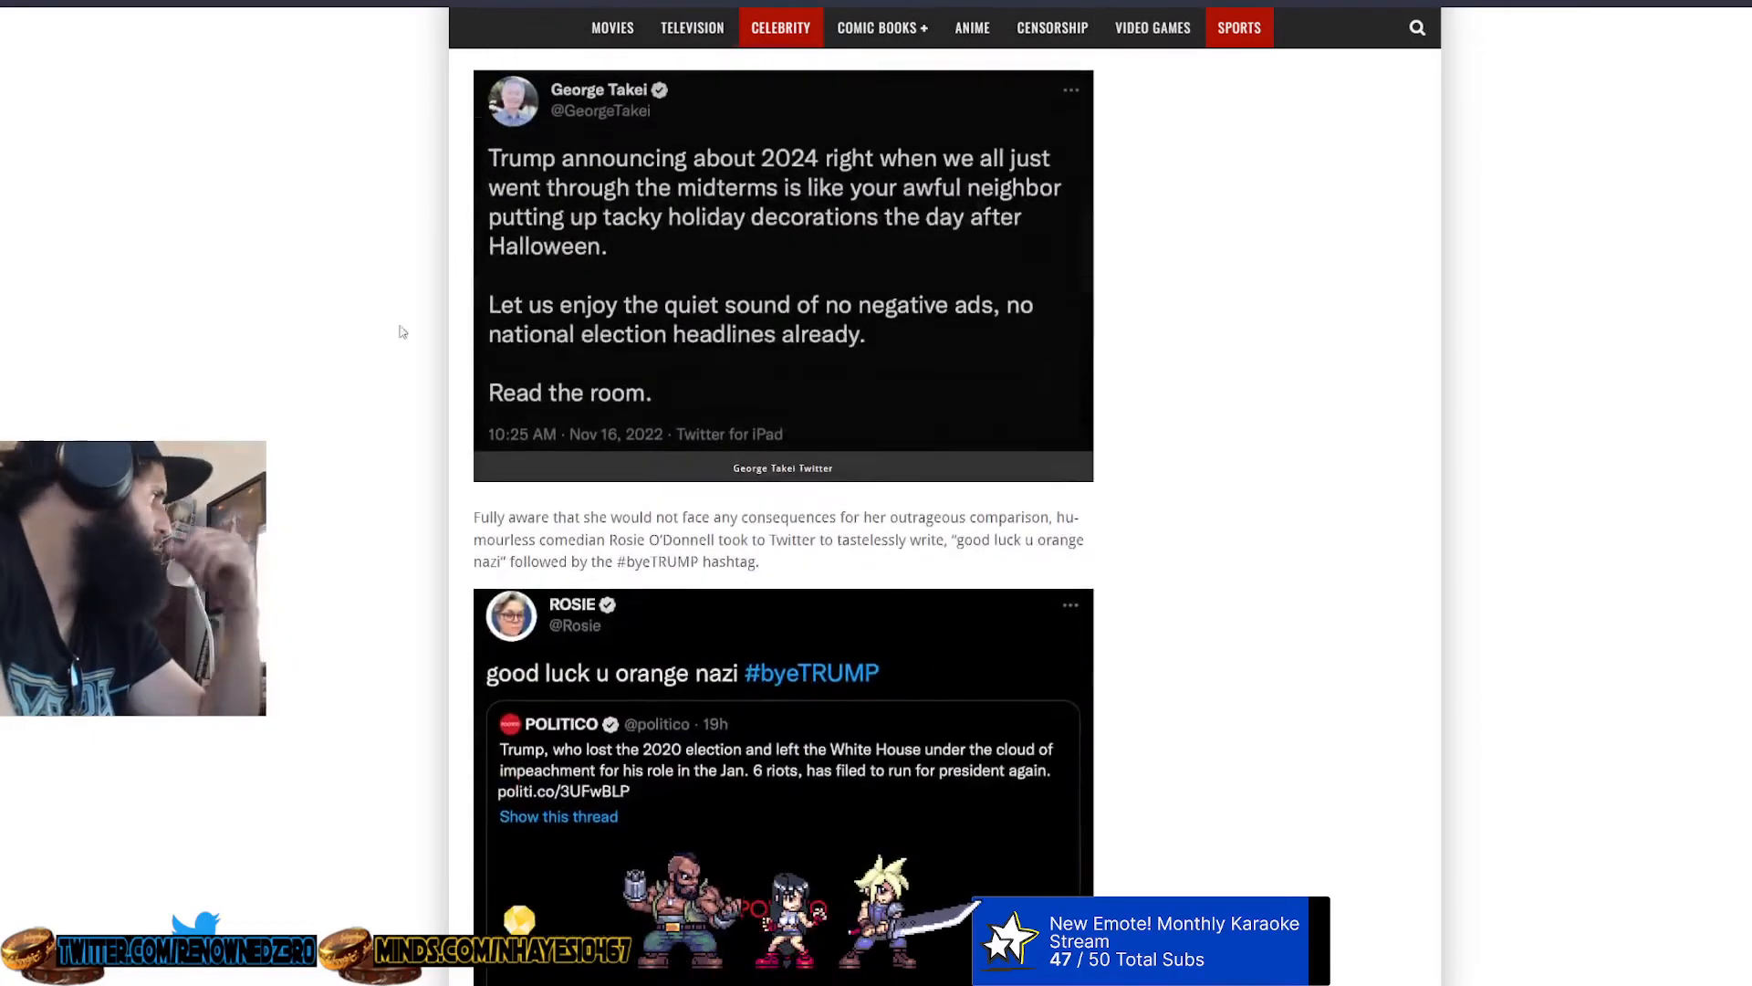
scroll("down", 3)
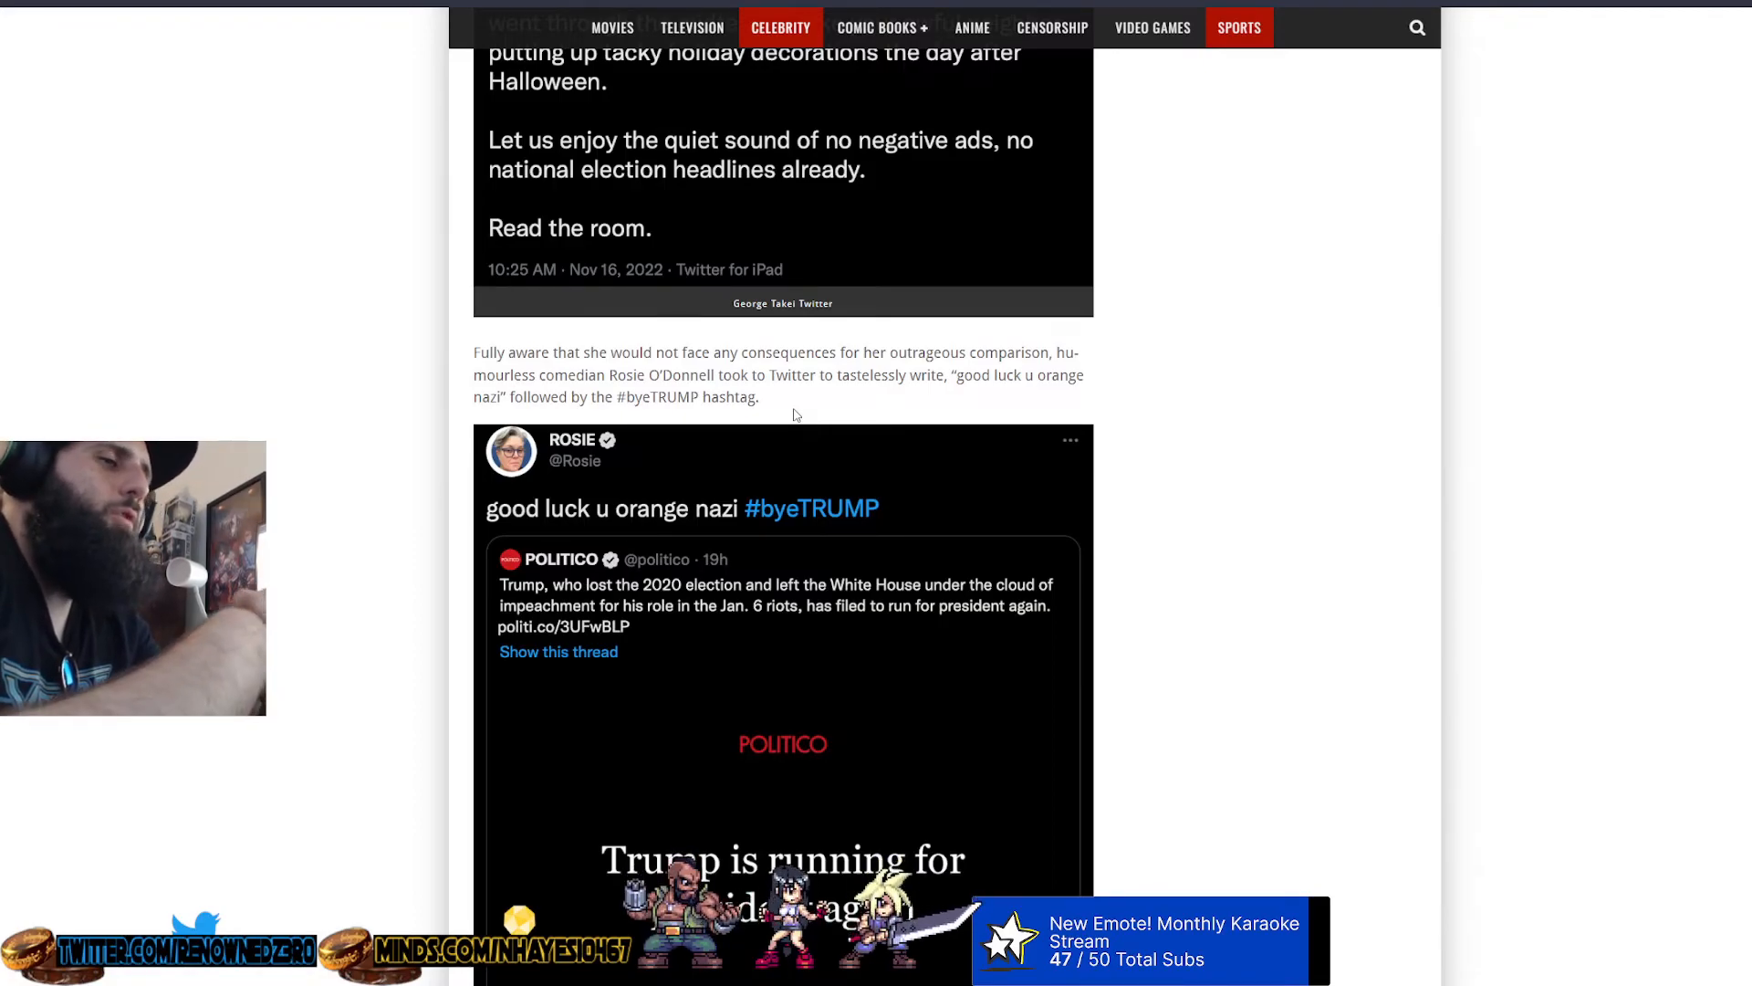
scroll("down", 3)
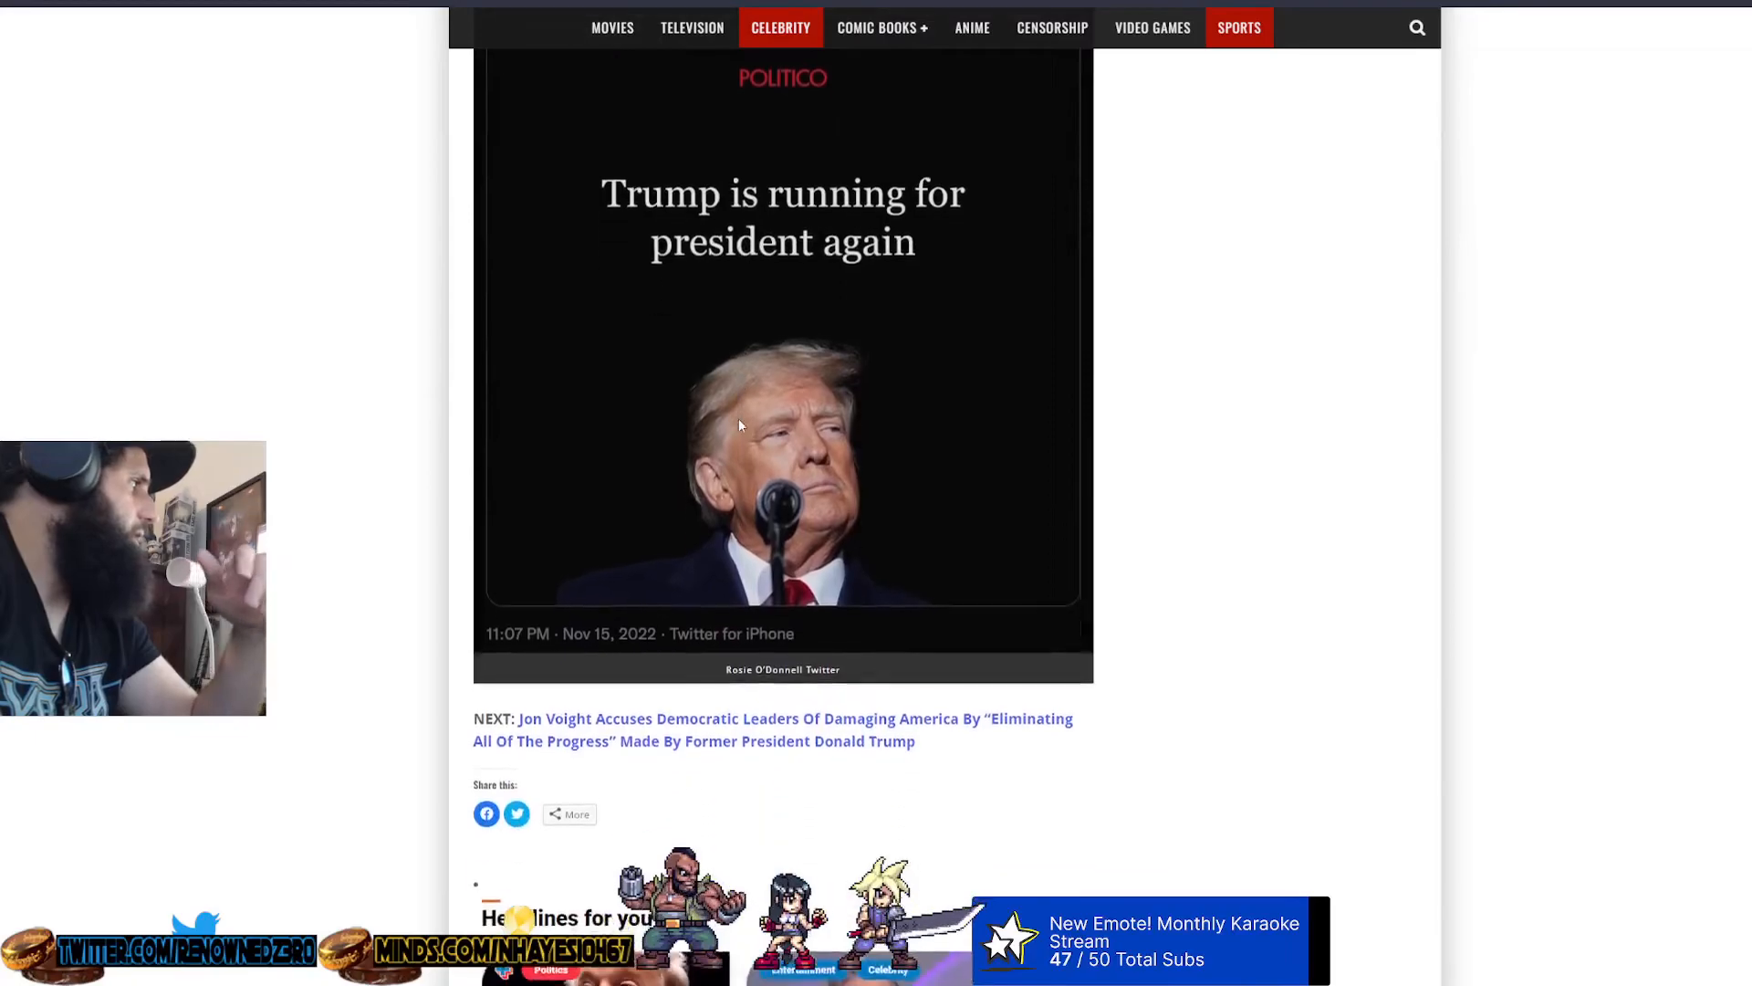